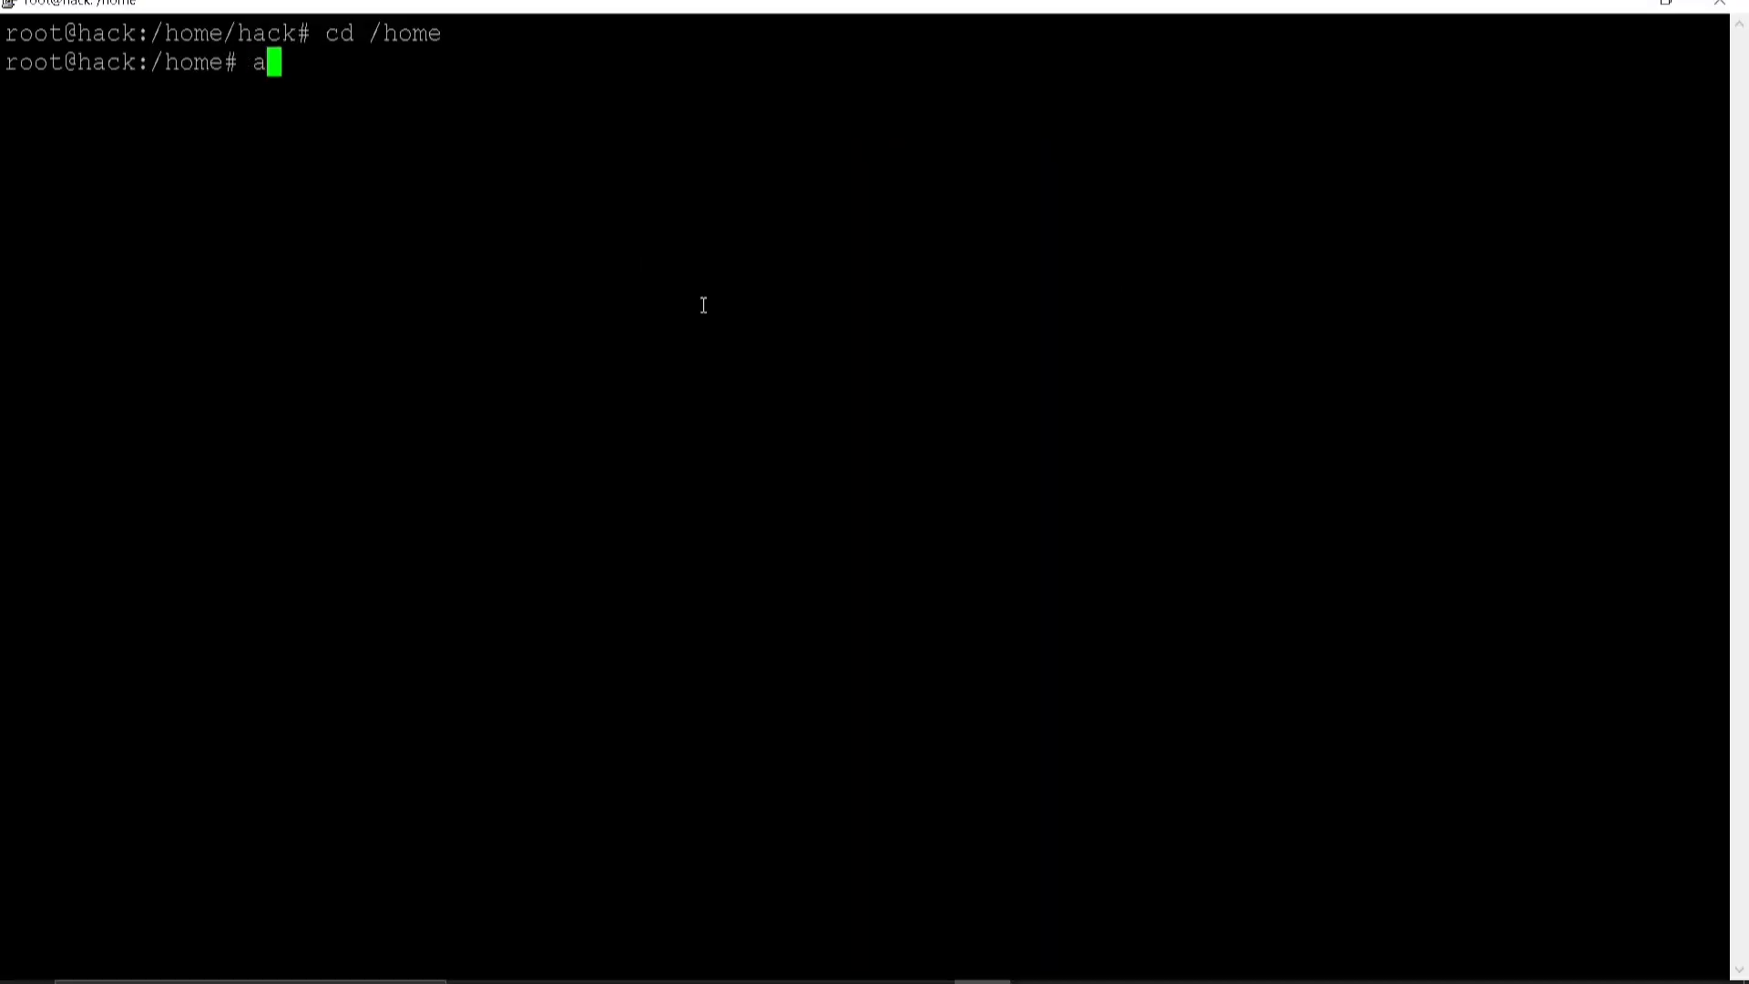
Step: Check the Docker service status with systemctl status docker at the /home prompt
{"action": "type", "text": "pt-get install doc"}
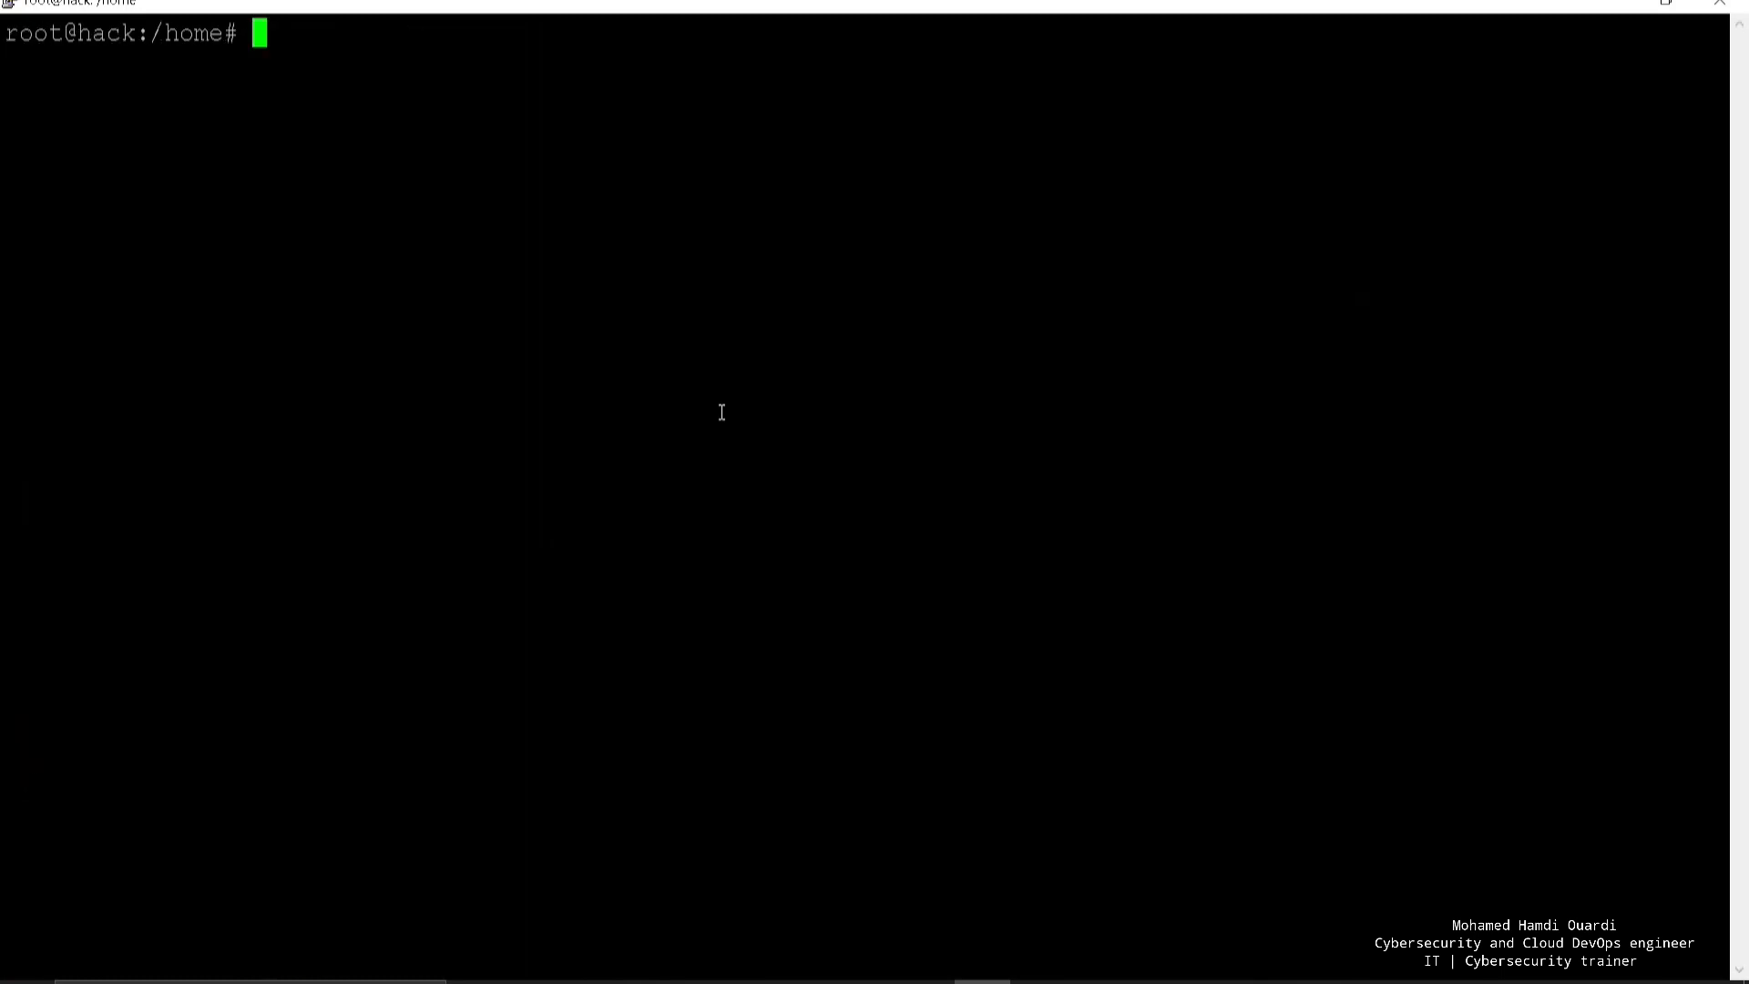
{"action": "type", "text": "systemctl status"}
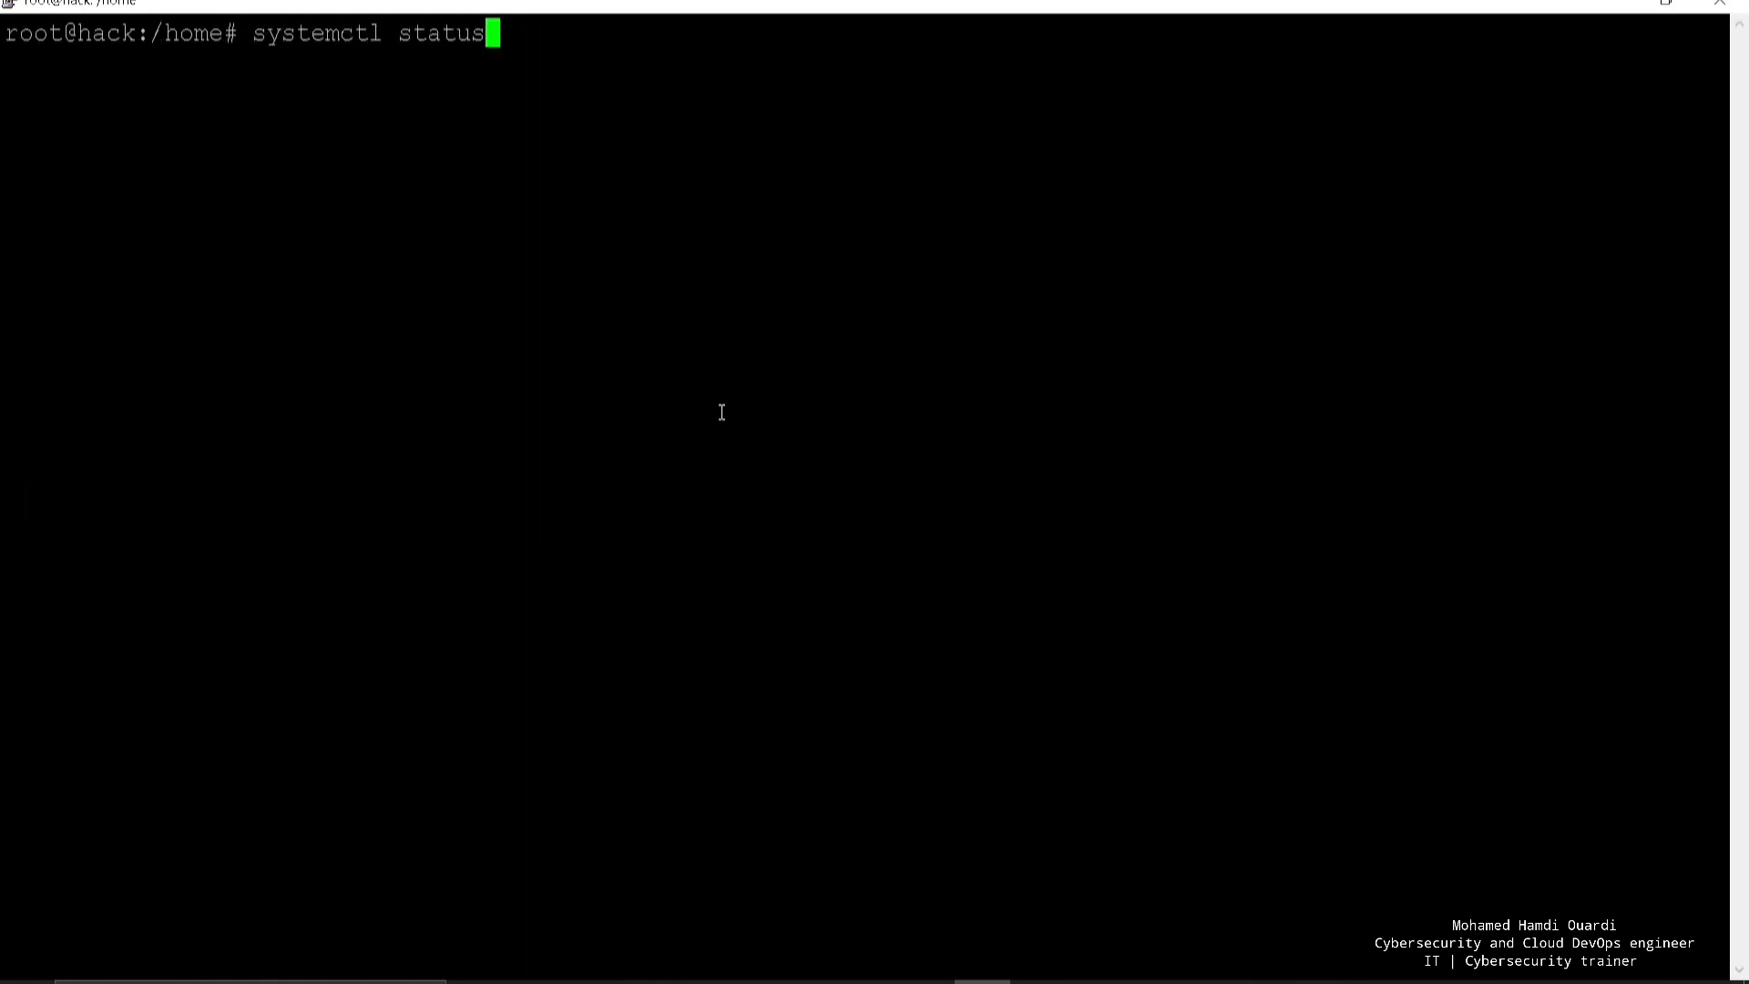
{"action": "type", "text": "docker"}
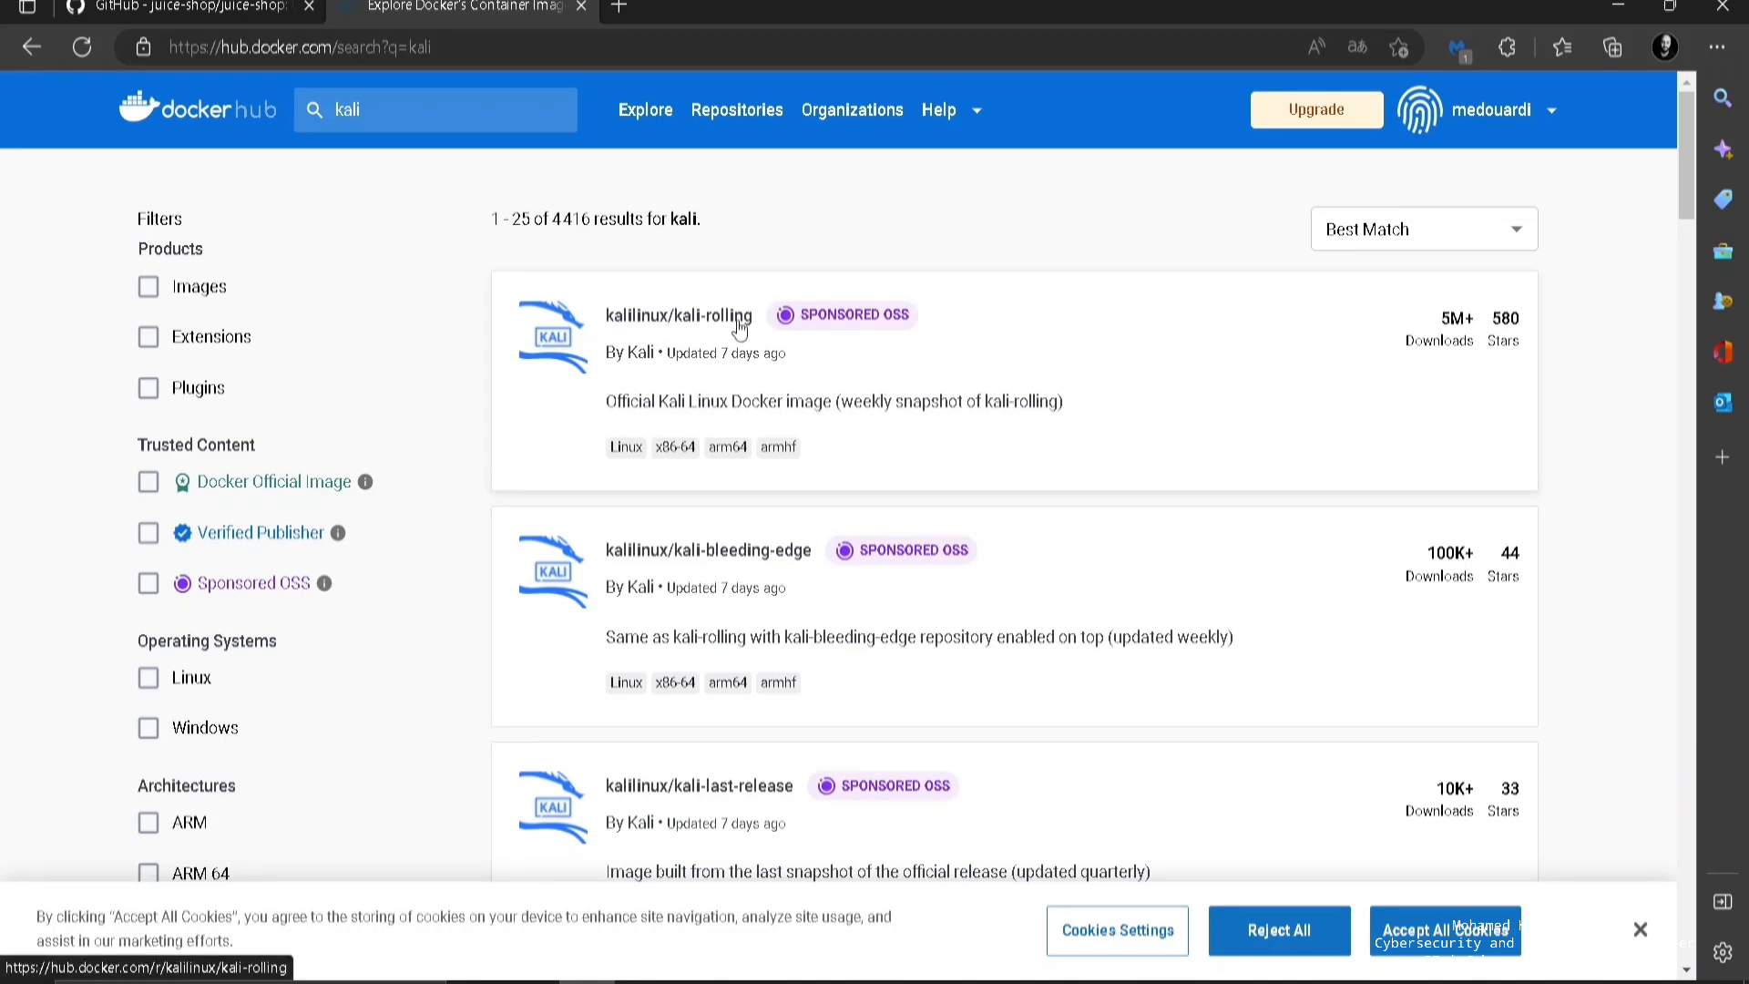
Step: Copy the pull command from the kalilinux/kali-rolling Docker Hub page
{"action": "left_click", "coordinate": [677, 315]}
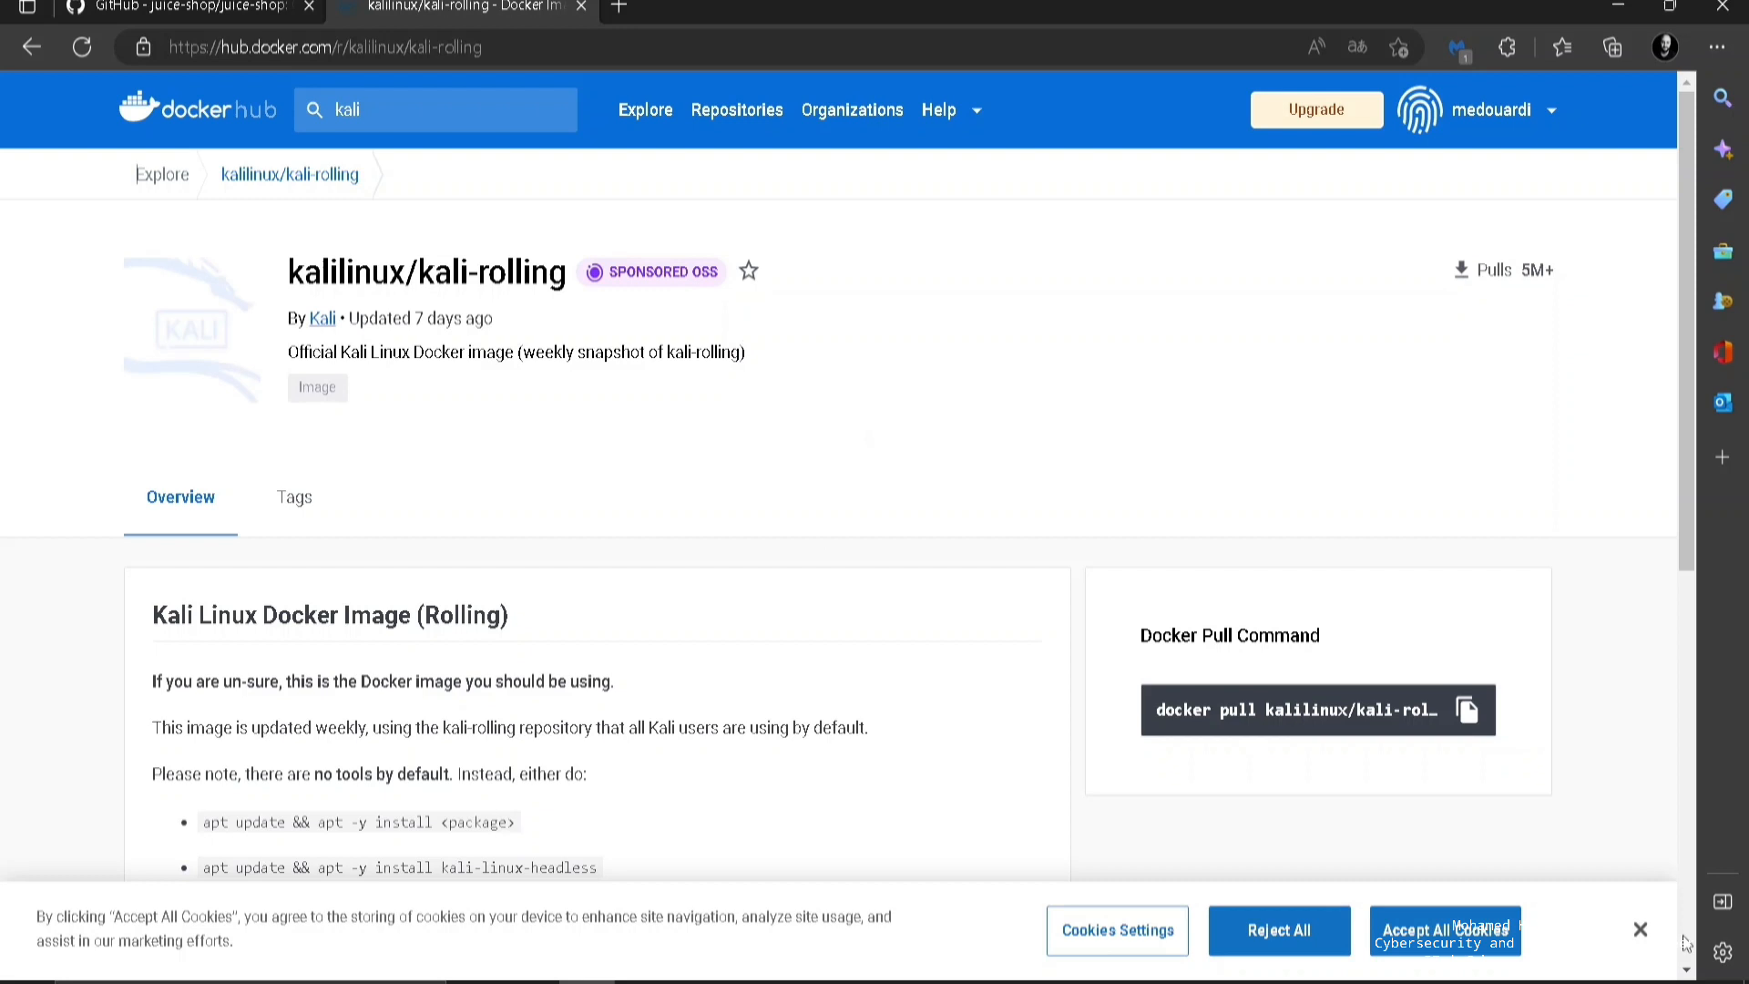
{"action": "left_click", "coordinate": [1466, 708]}
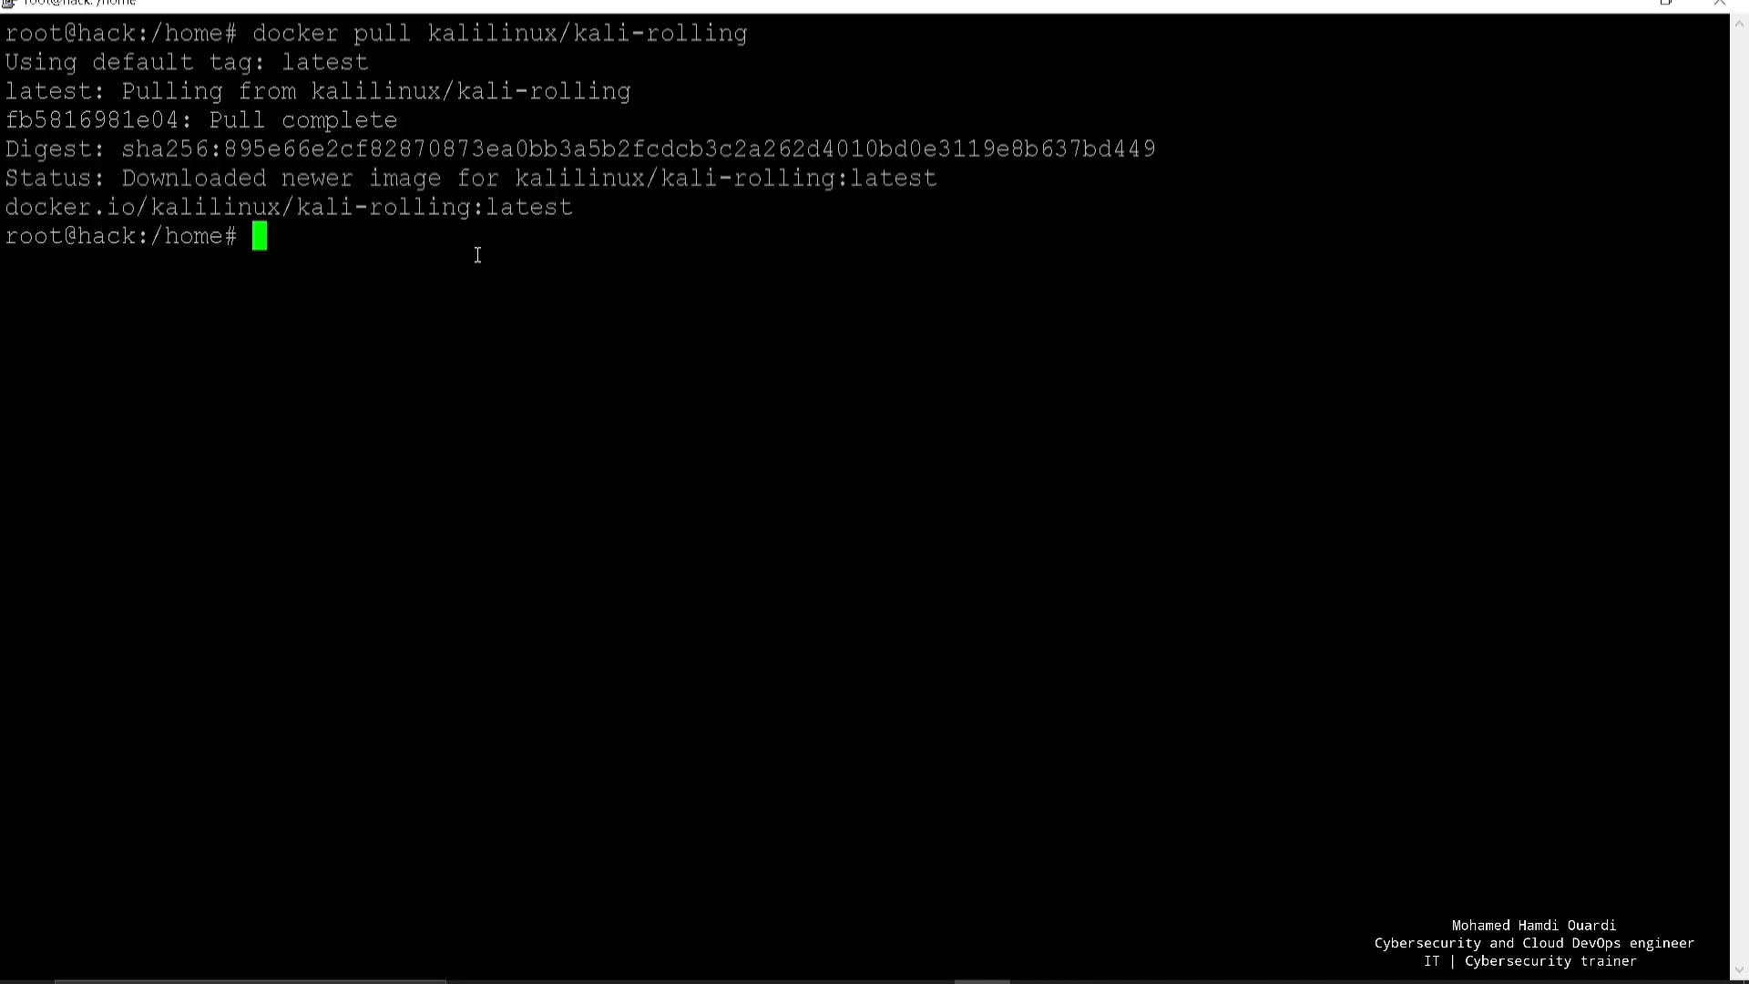
Step: Pull kalilinux/kali-rolling and start a detached container named firstcontainer from it
{"action": "type", "text": "docker run -d -t"}
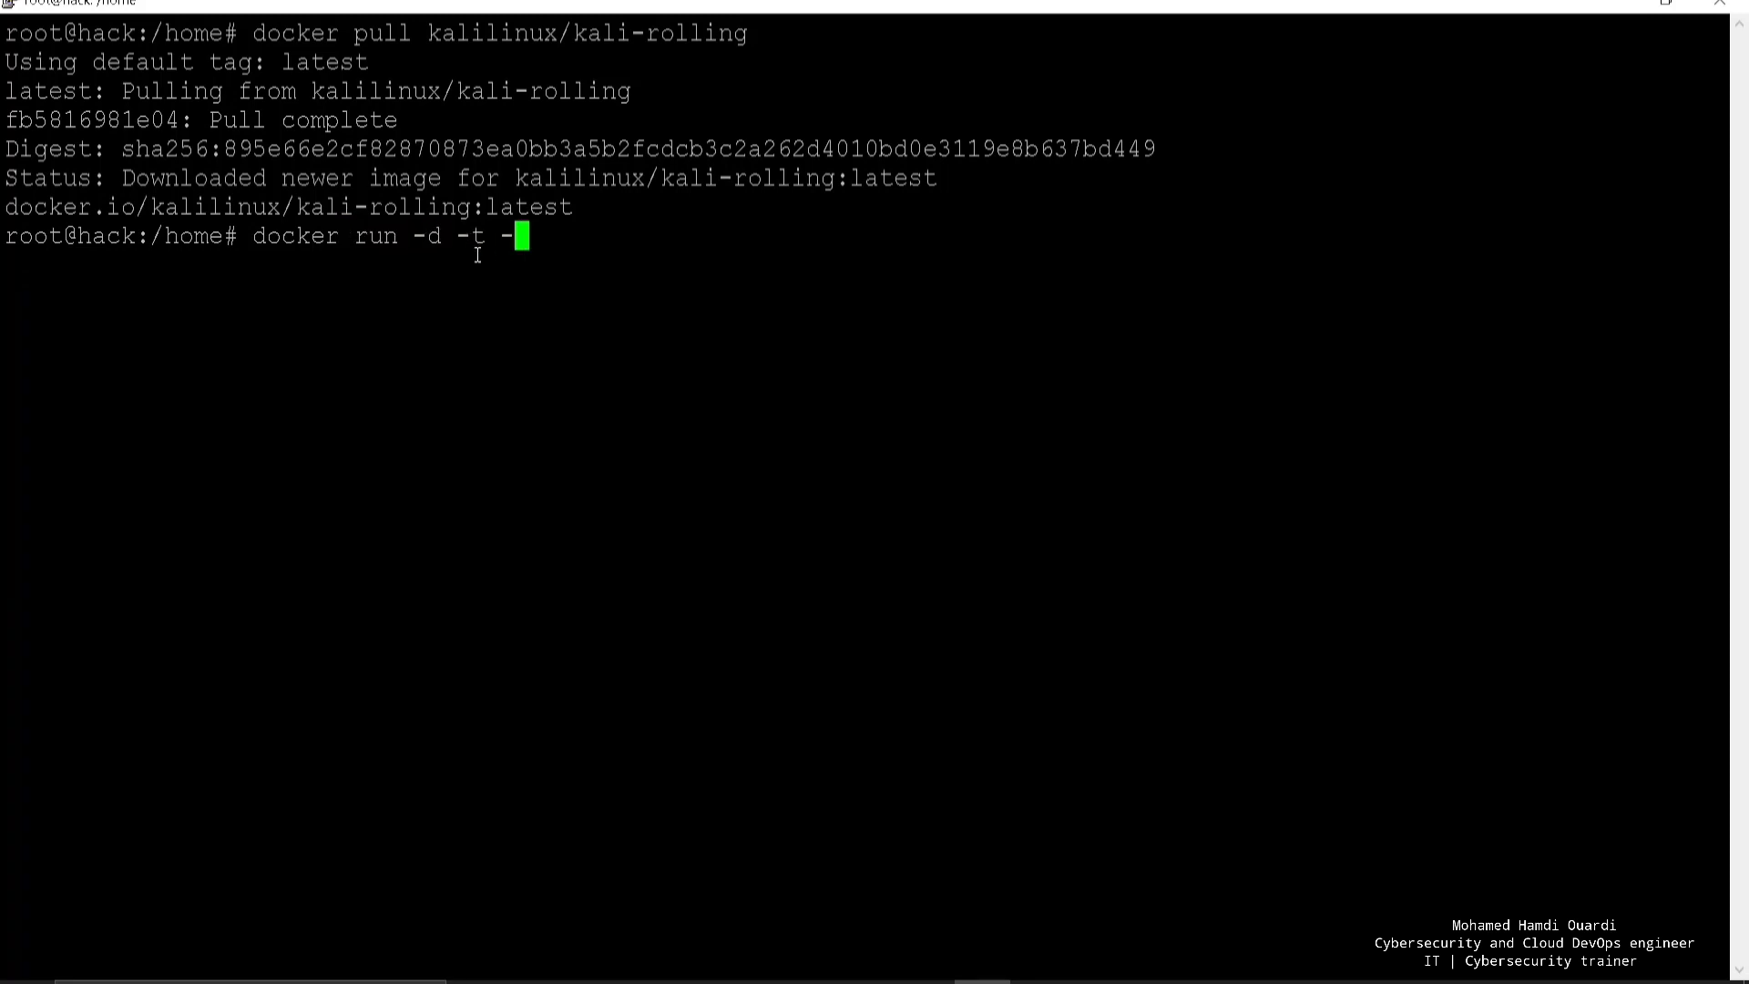
{"action": "type", "text": "-name"}
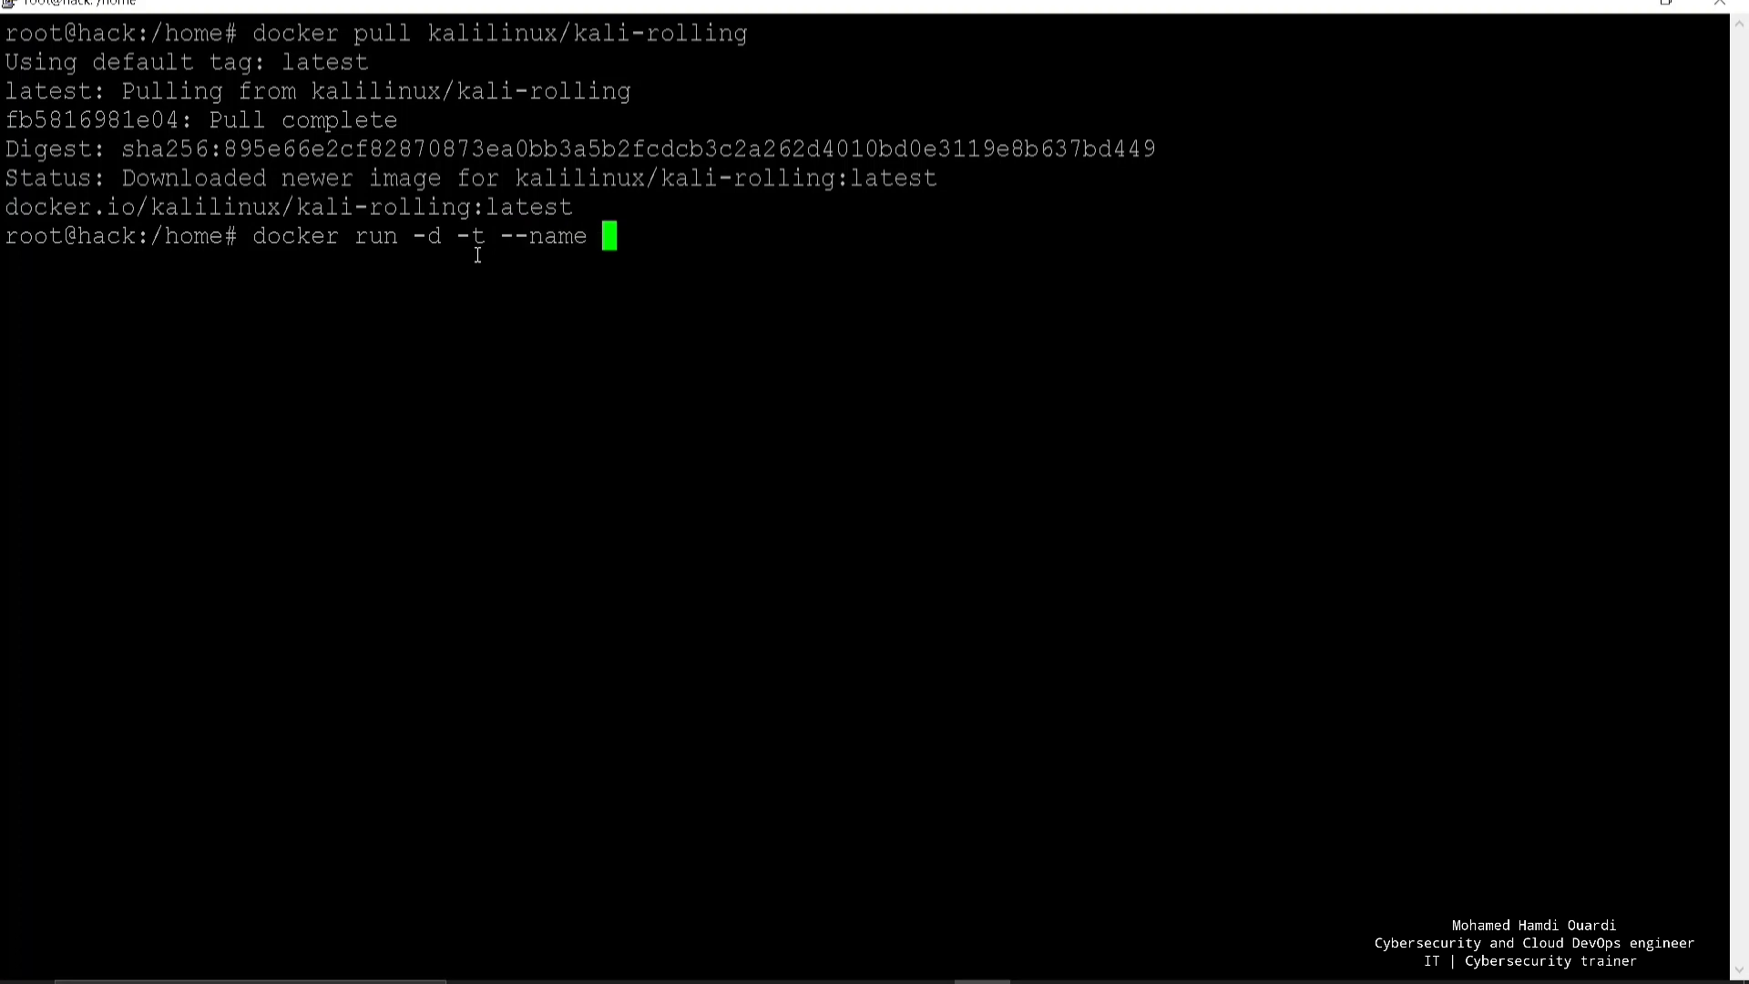
{"action": "type", "text": "fir"}
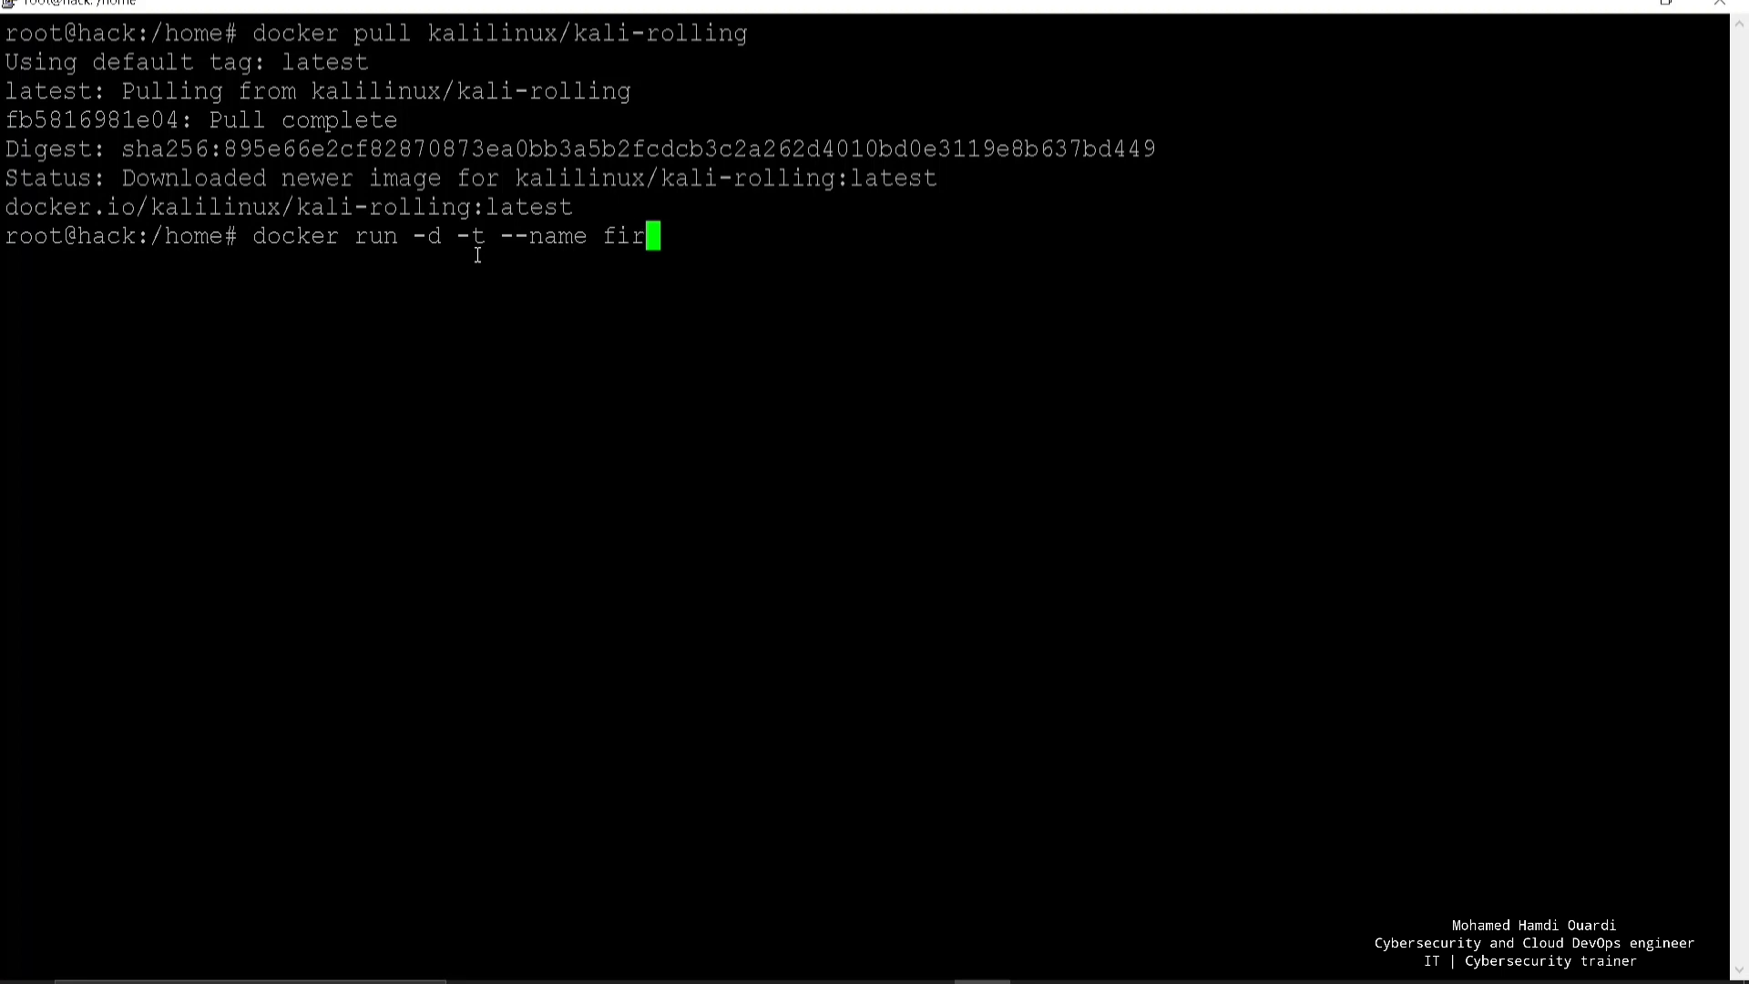
{"action": "type", "text": "stcontaine"}
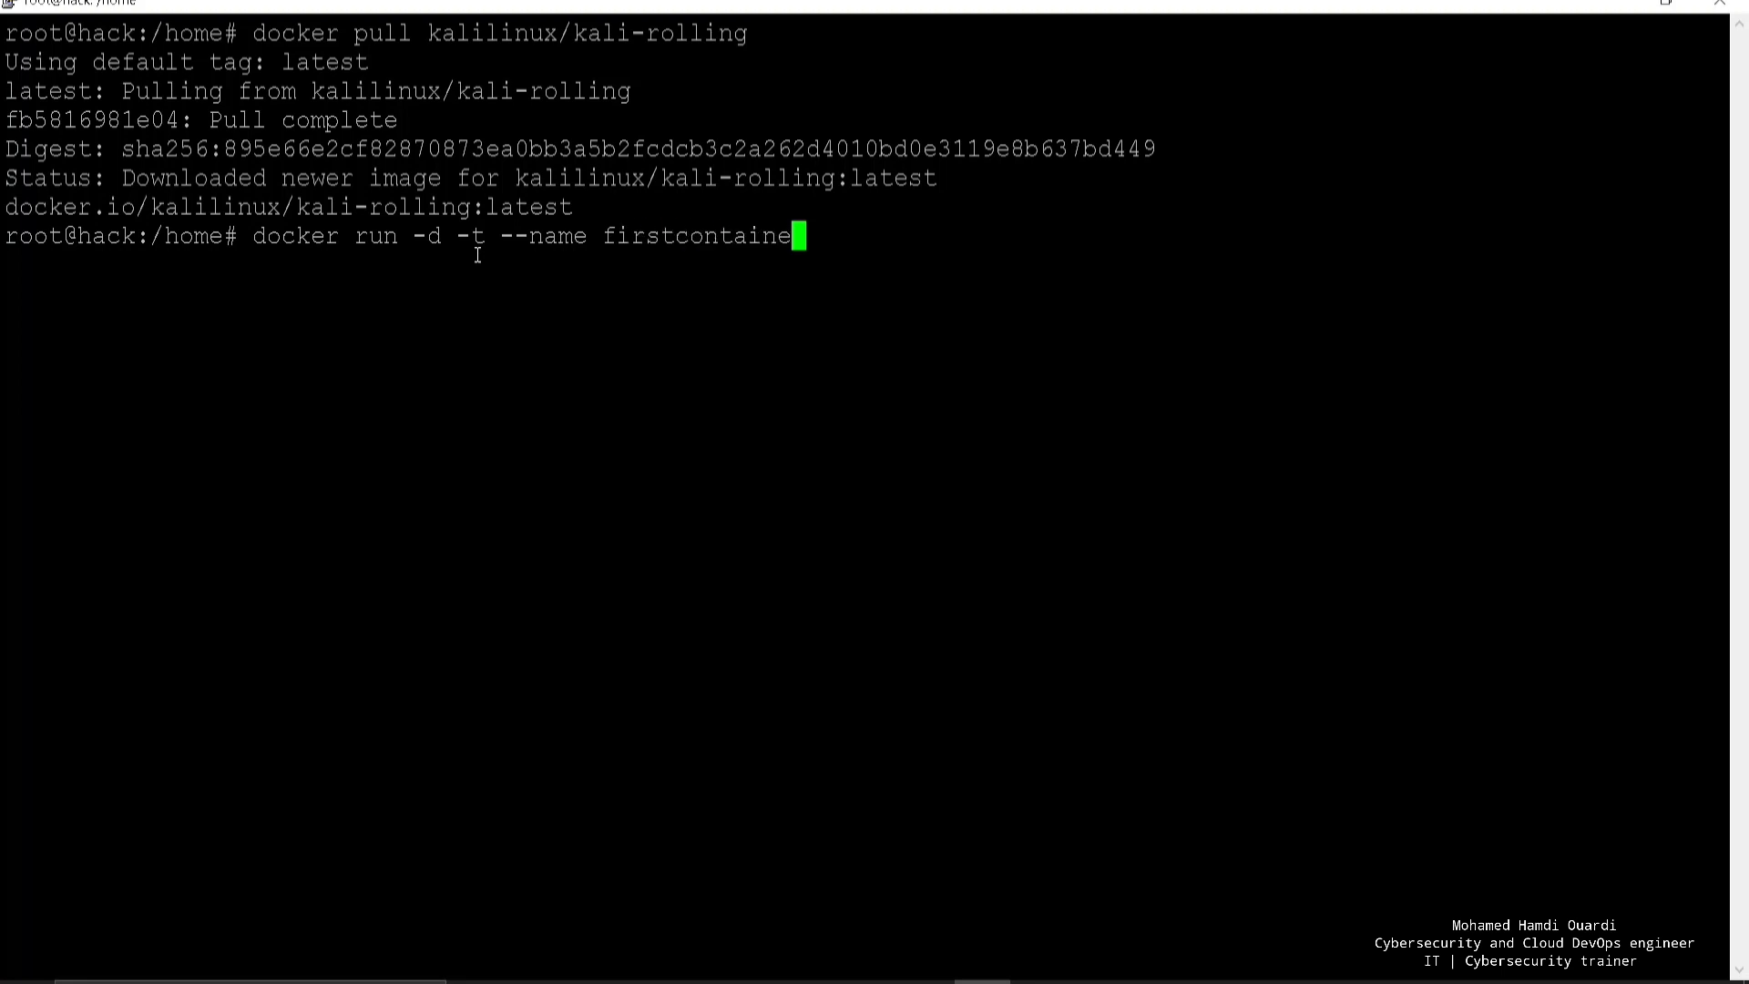
{"action": "type", "text": "r"}
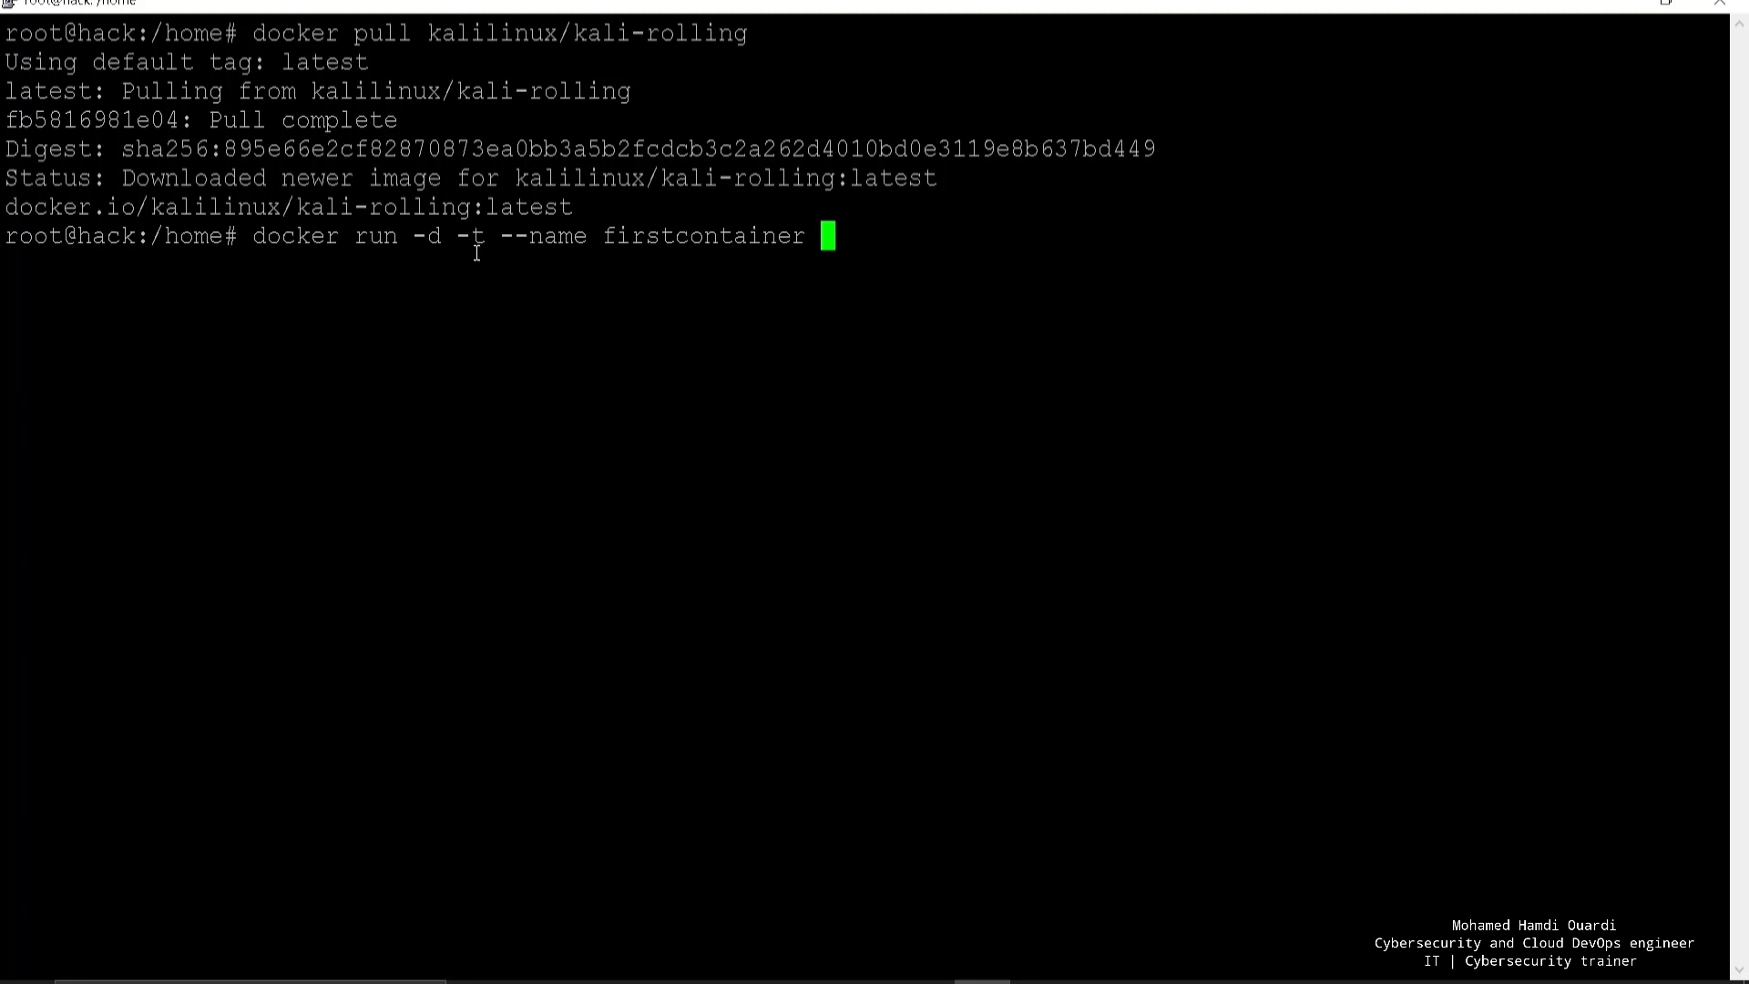
{"action": "type", "text": "kalilinux/kali-rolling"}
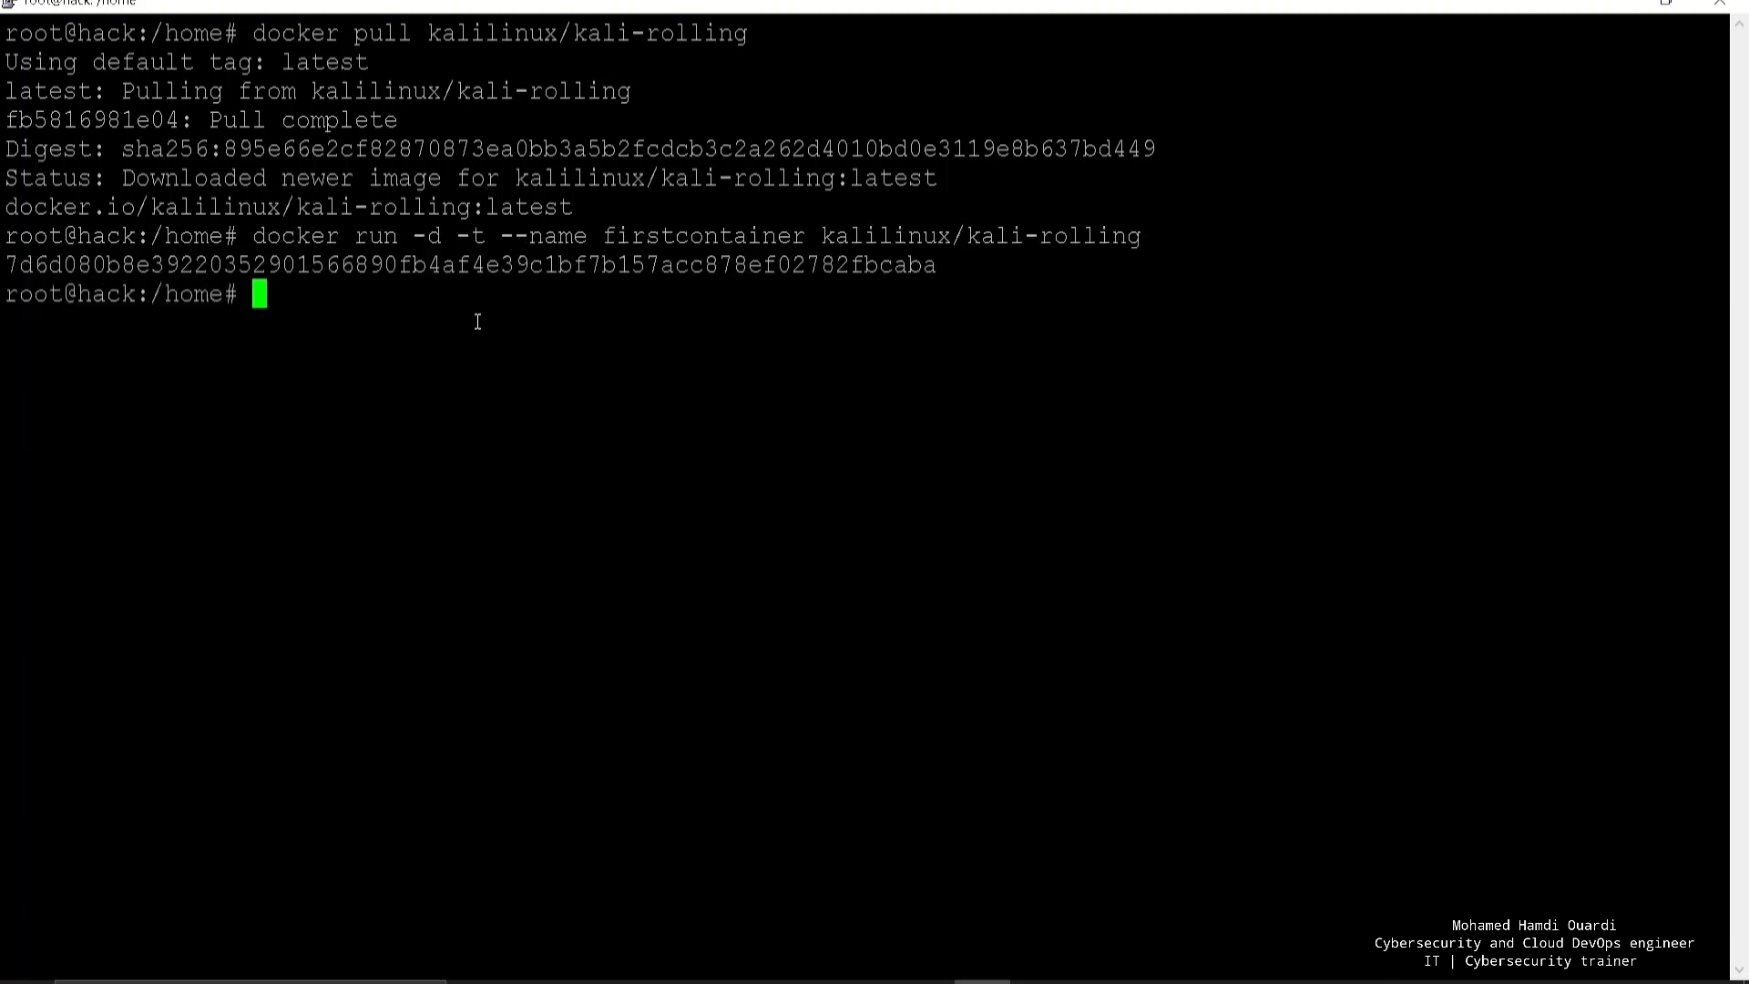
{"action": "type", "text": "docker ps"}
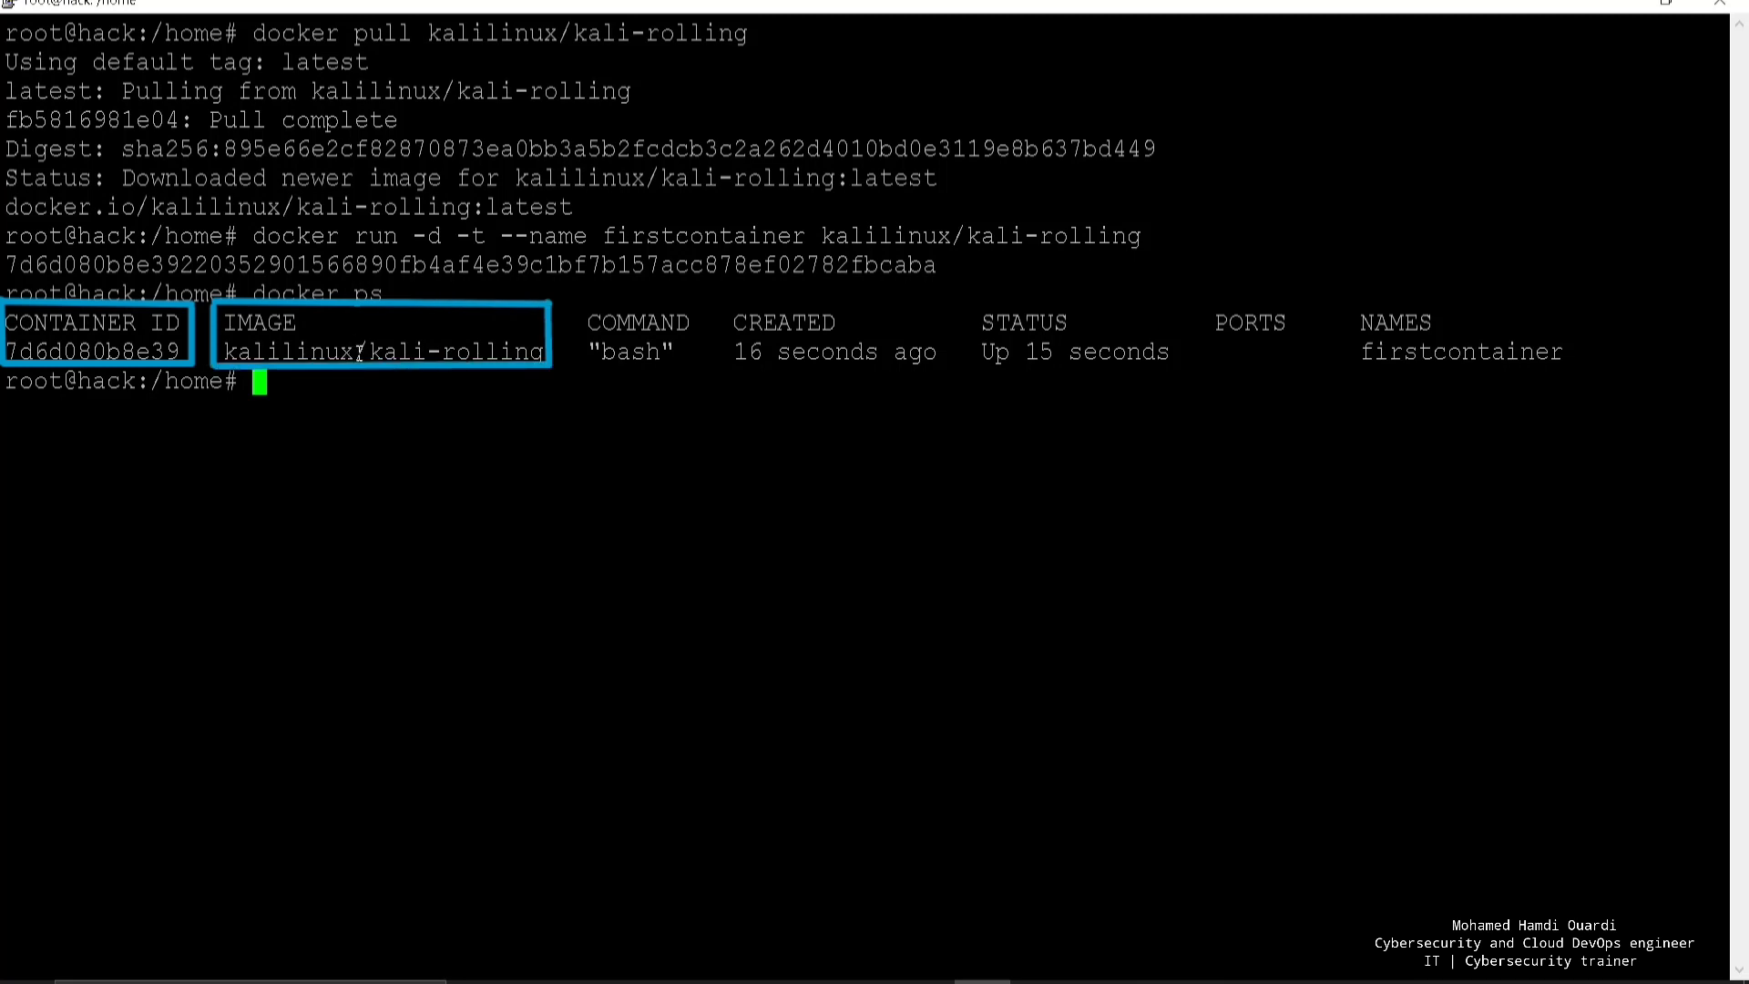
Step: Enter firstcontainer with docker exec -it bash, read /etc/os-release, then exit
{"action": "type", "text": "docker exec"}
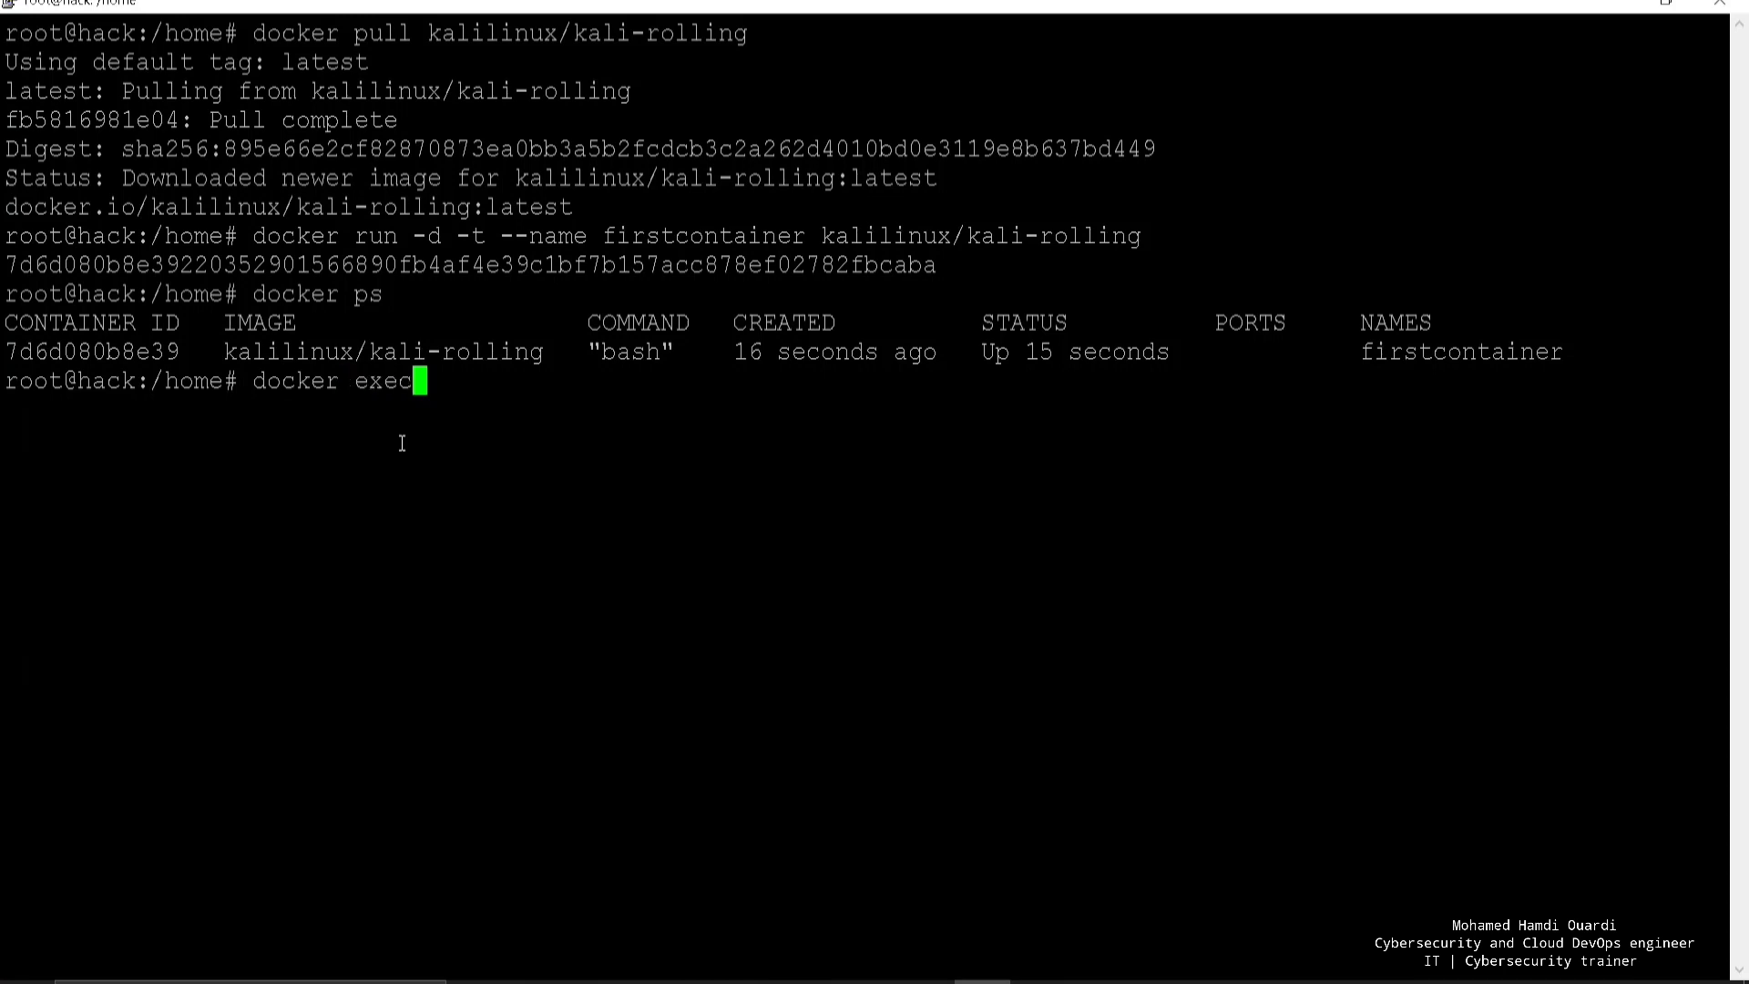
{"action": "type", "text": "-it"}
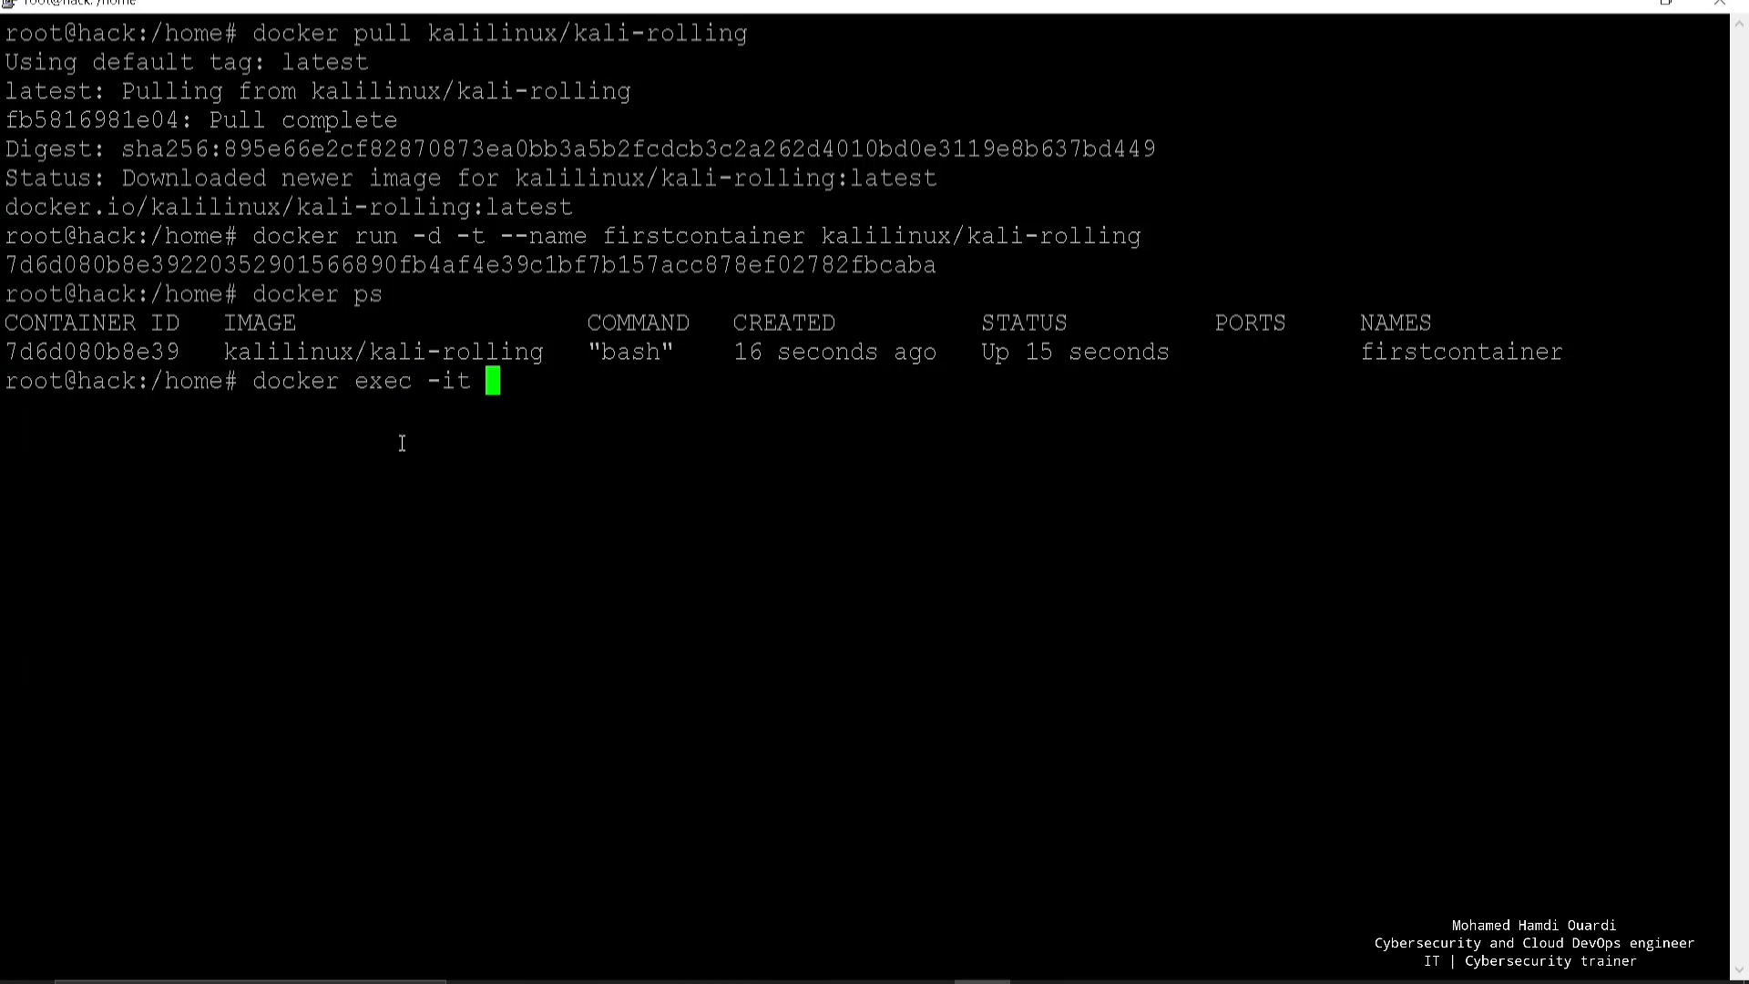
{"action": "type", "text": "firstcontainer bash"}
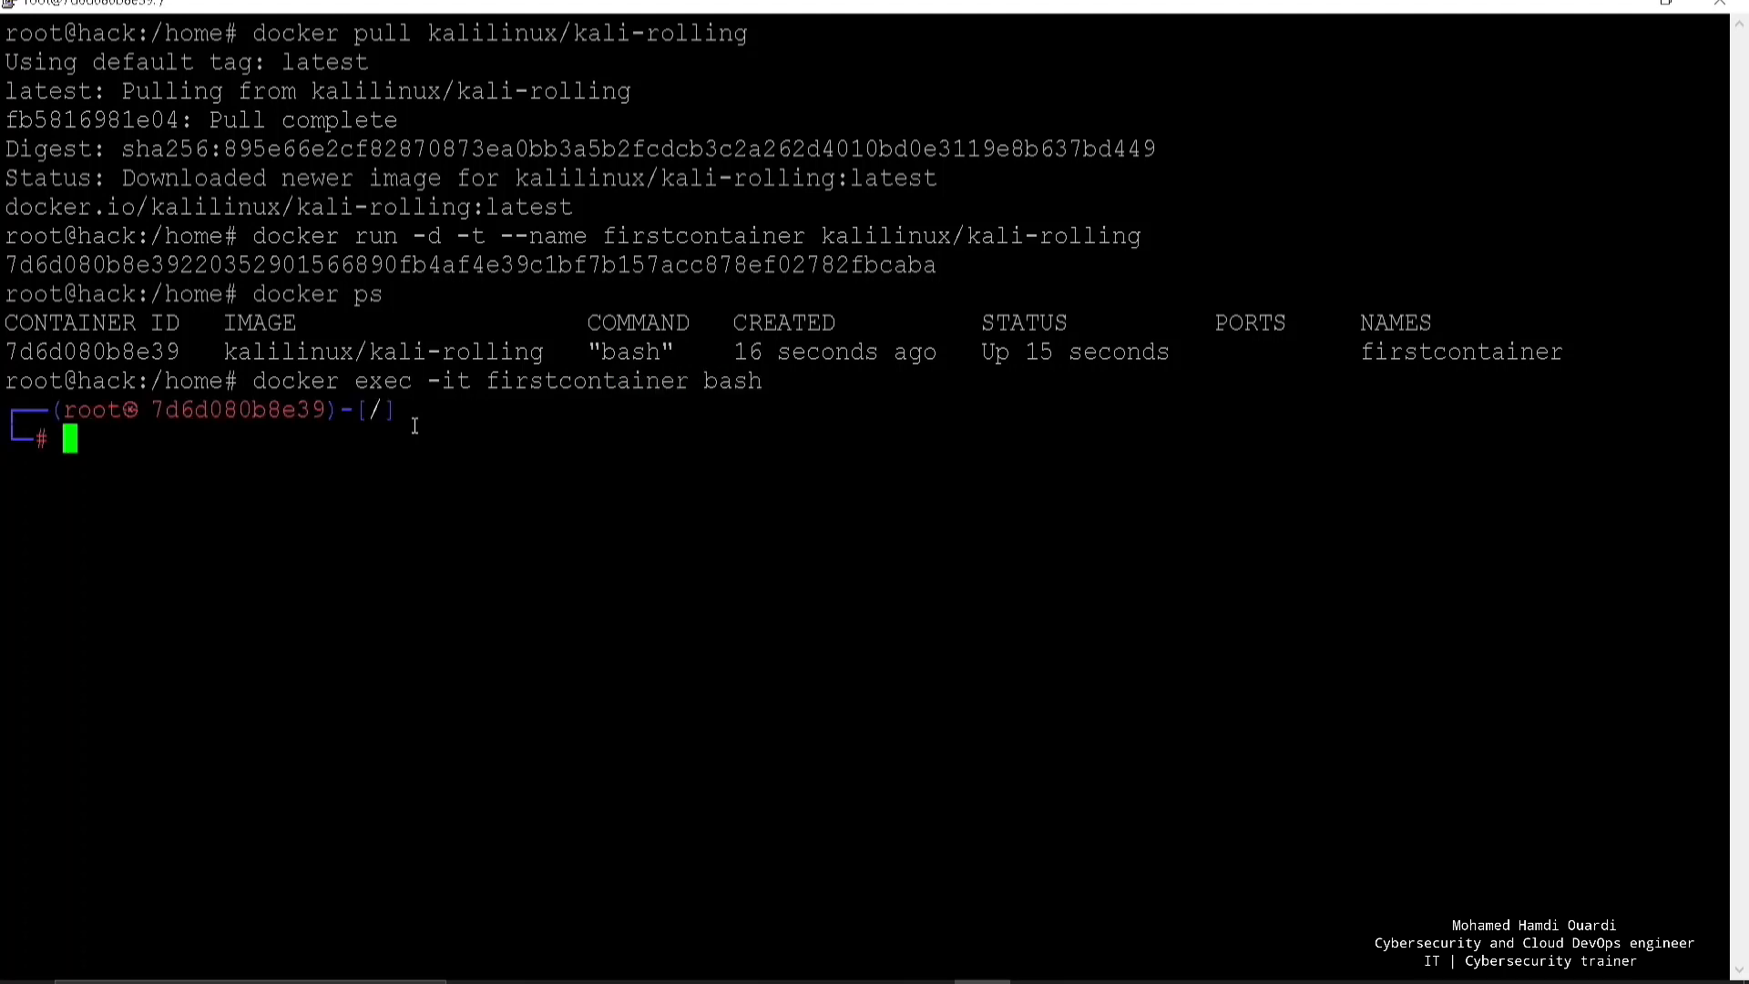
{"action": "type", "text": "ls"}
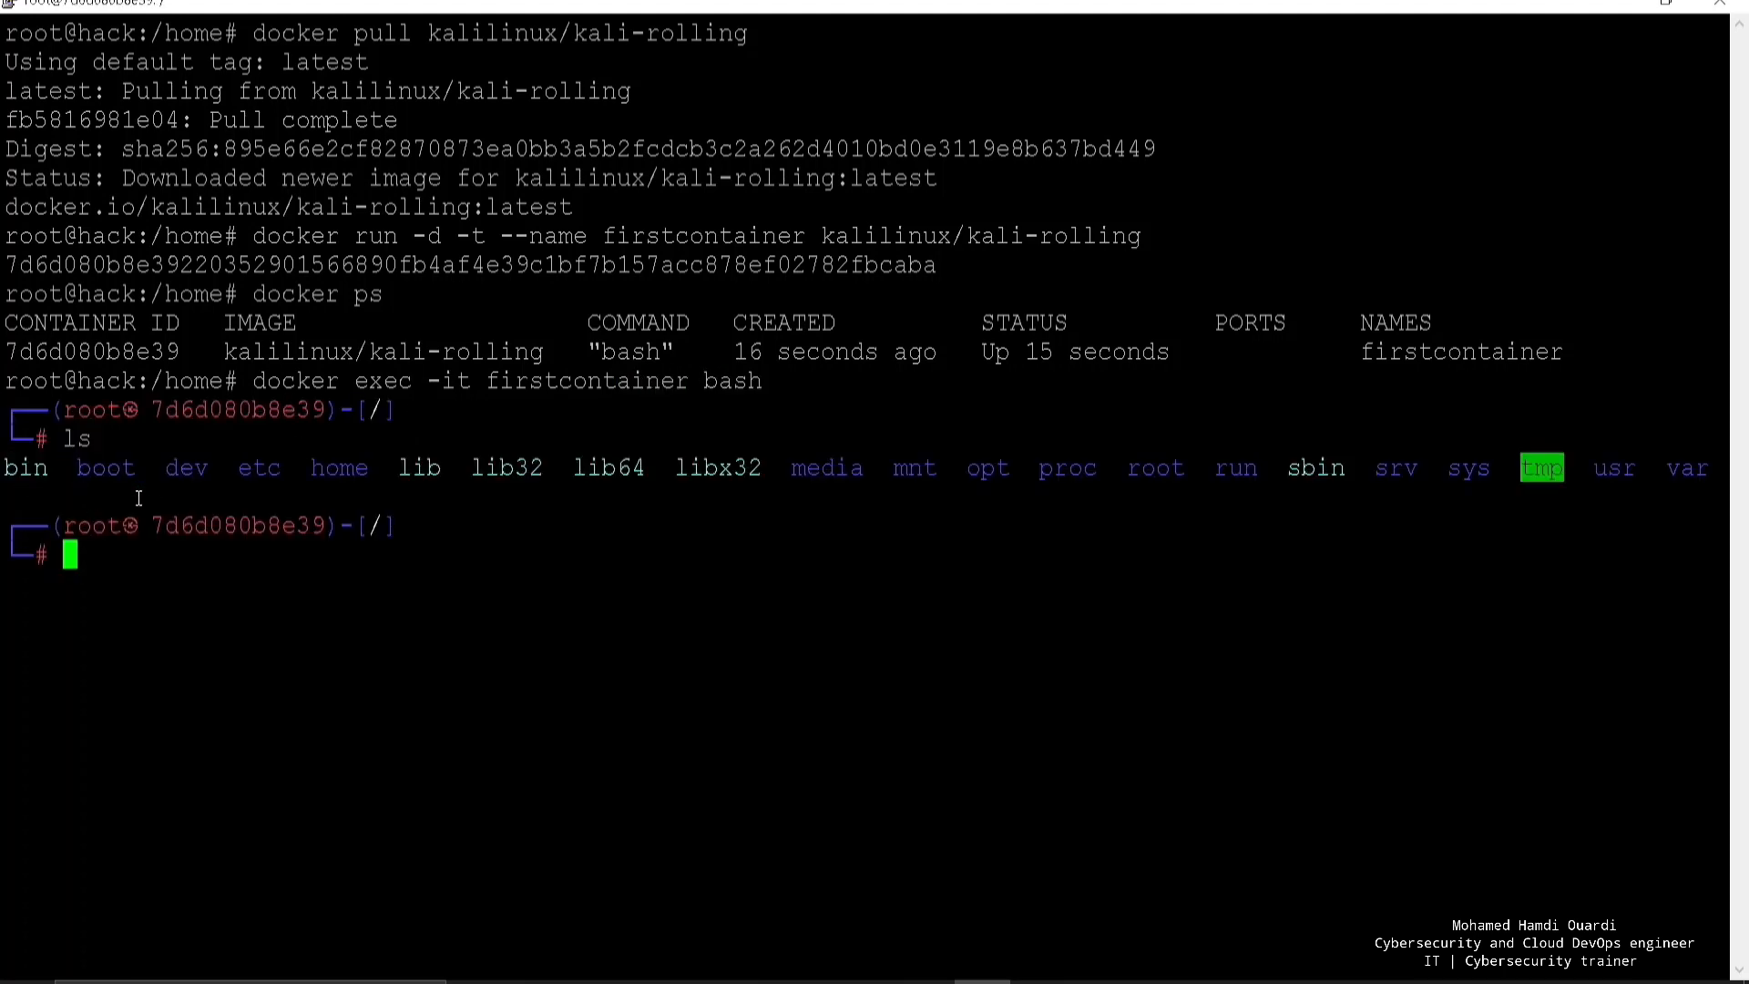
{"action": "type", "text": "cat"}
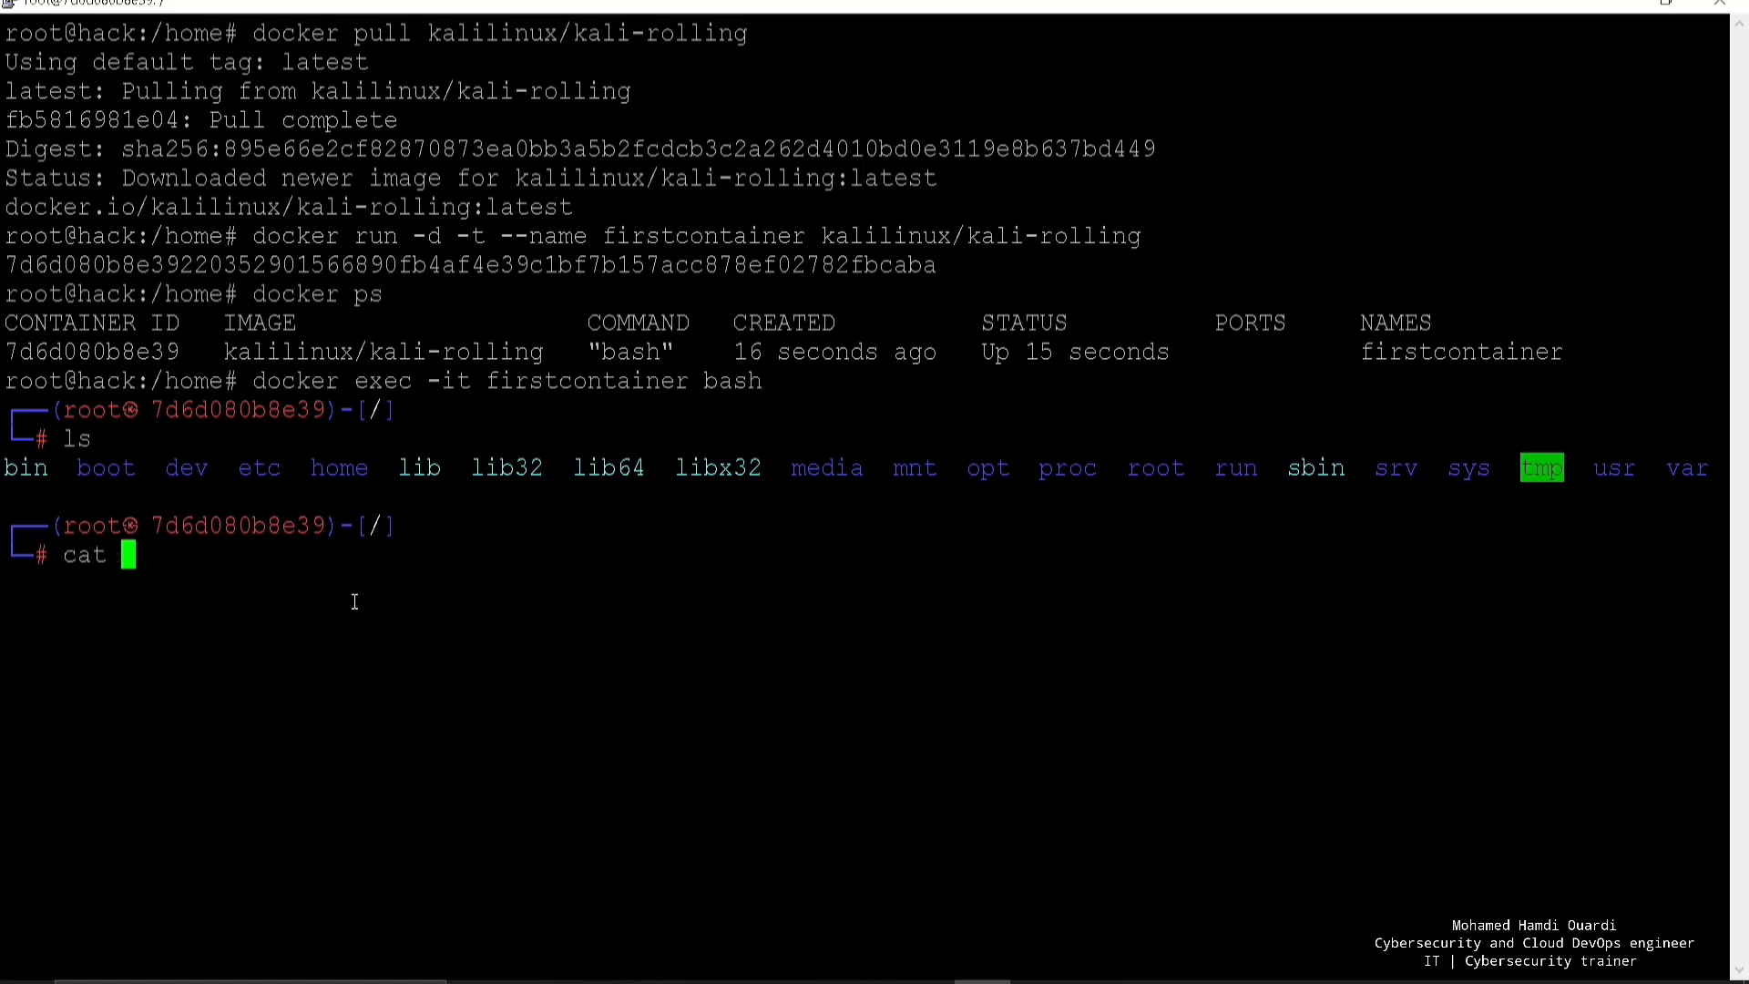
{"action": "type", "text": "/etc/os-release"}
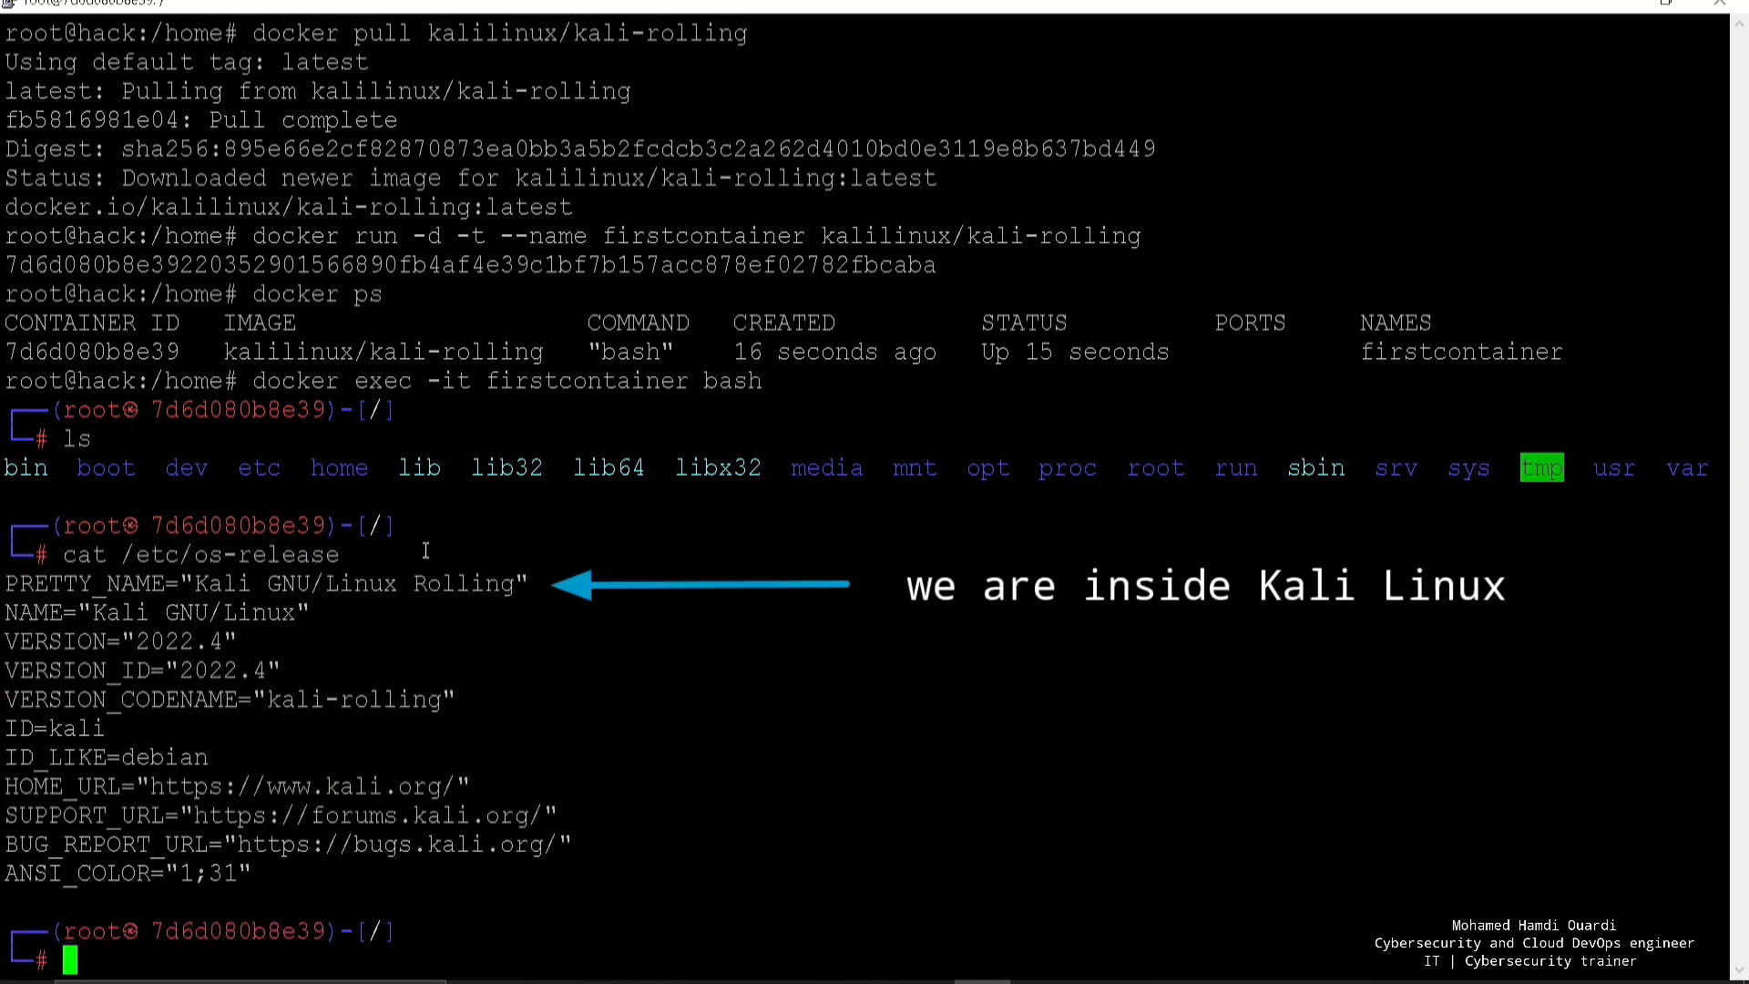
{"action": "type", "text": "exit"}
{"action": "type", "text": "do"}
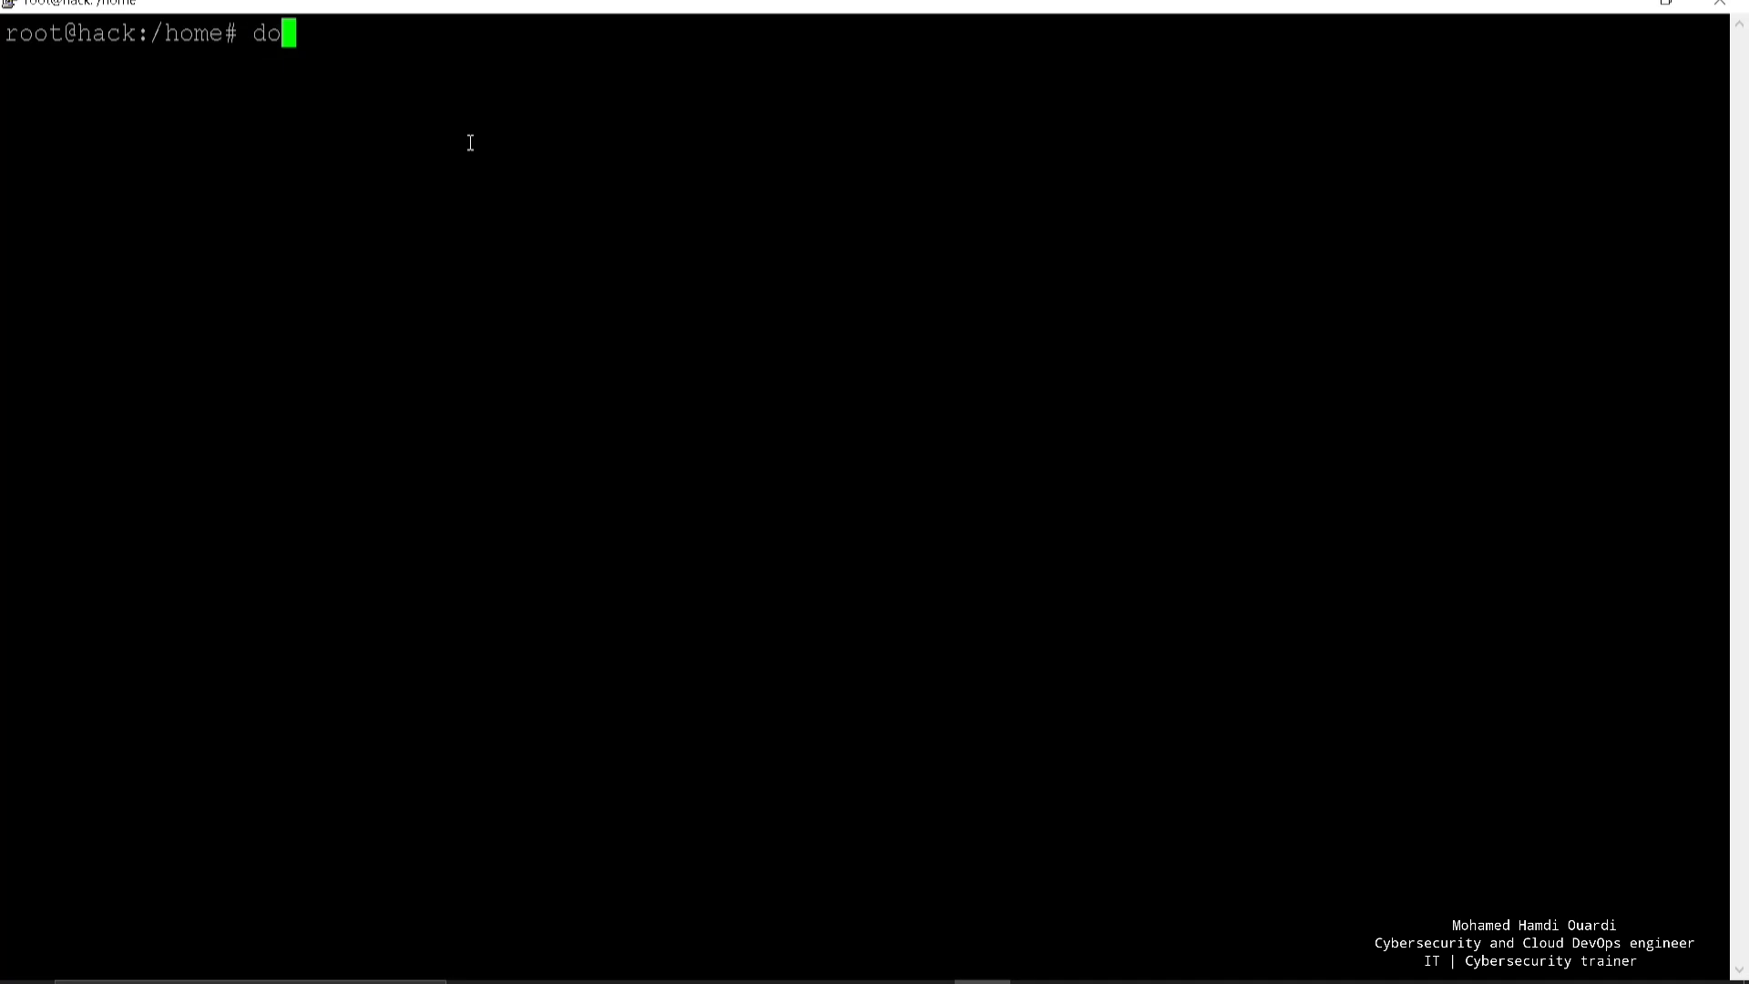
Step: Run bkimminich/juice-shop with --rm and port mapping 3000:3000
{"action": "type", "text": "cker run"}
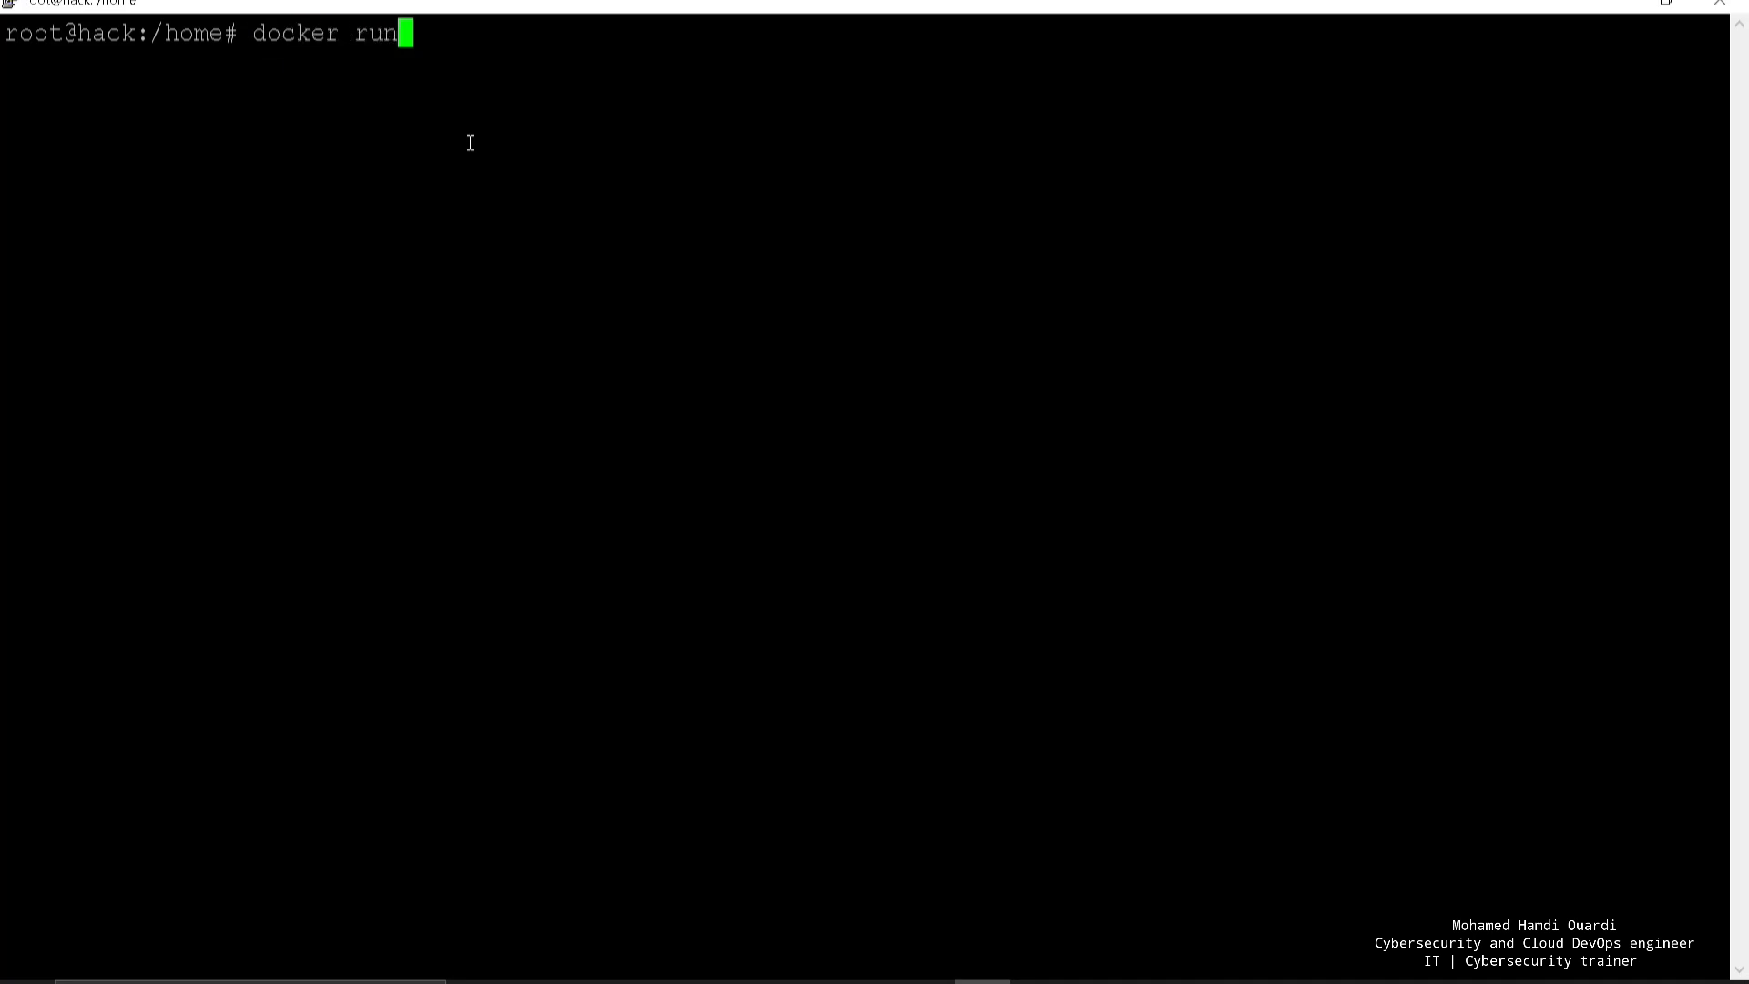
{"action": "type", "text": "\" \""}
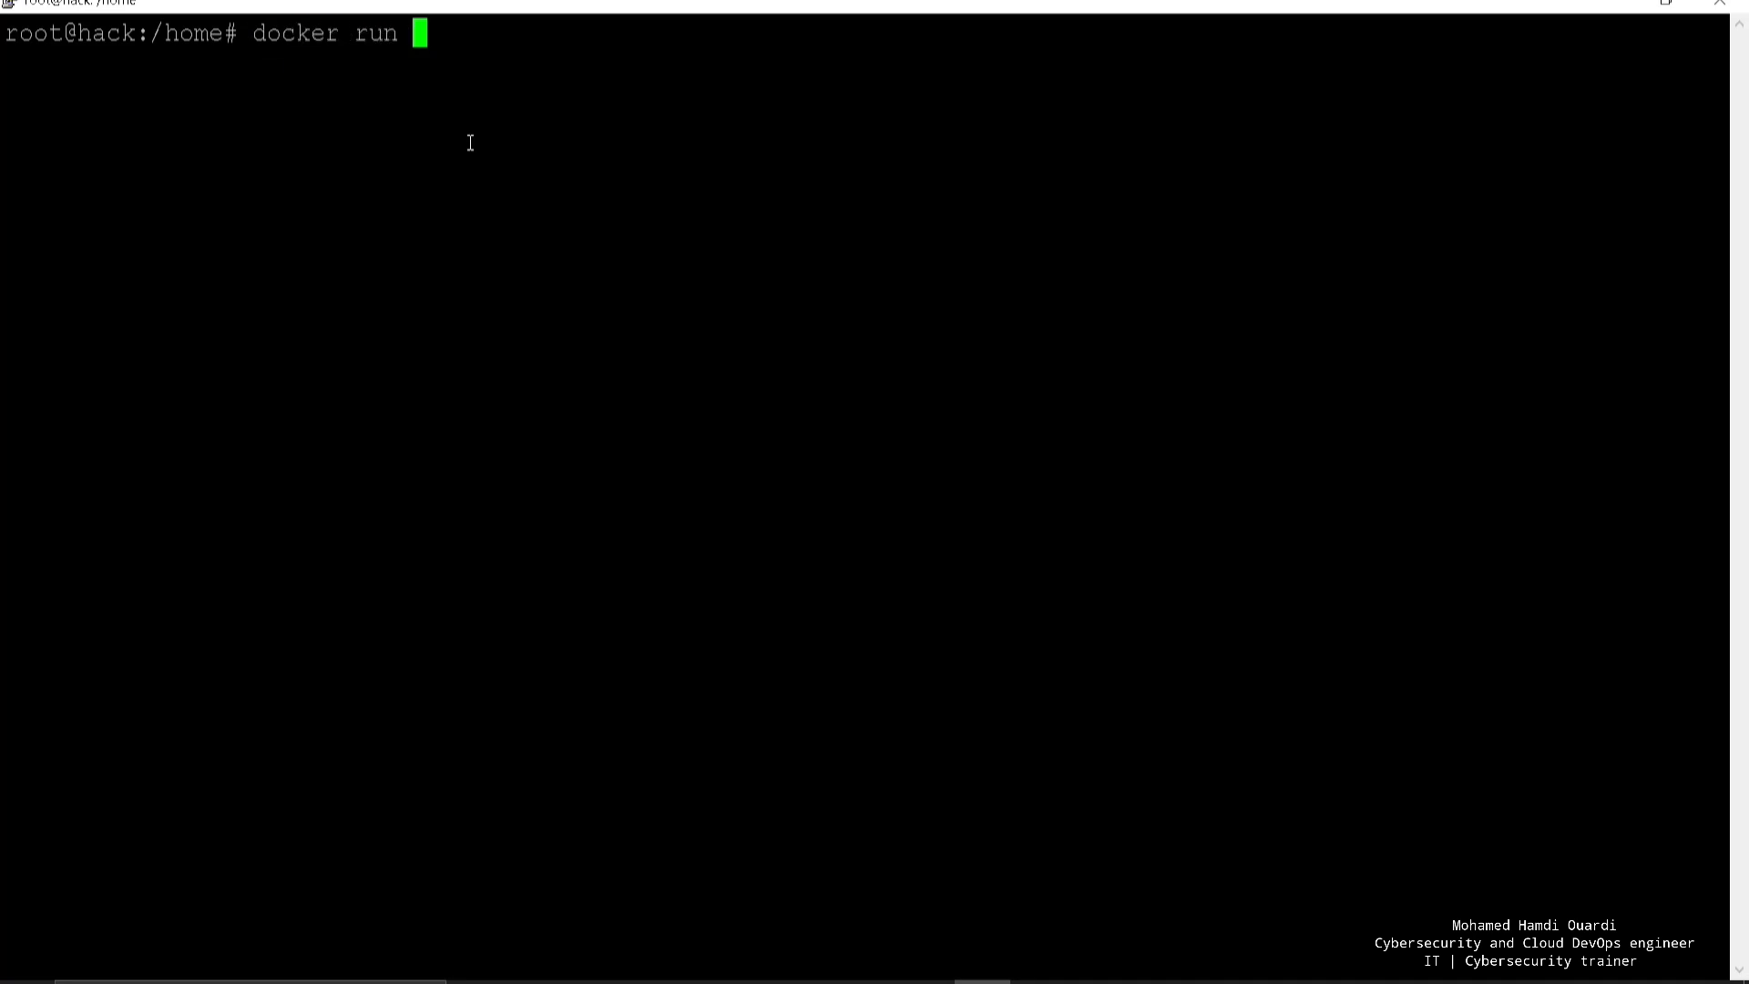
{"action": "type", "text": "--rm"}
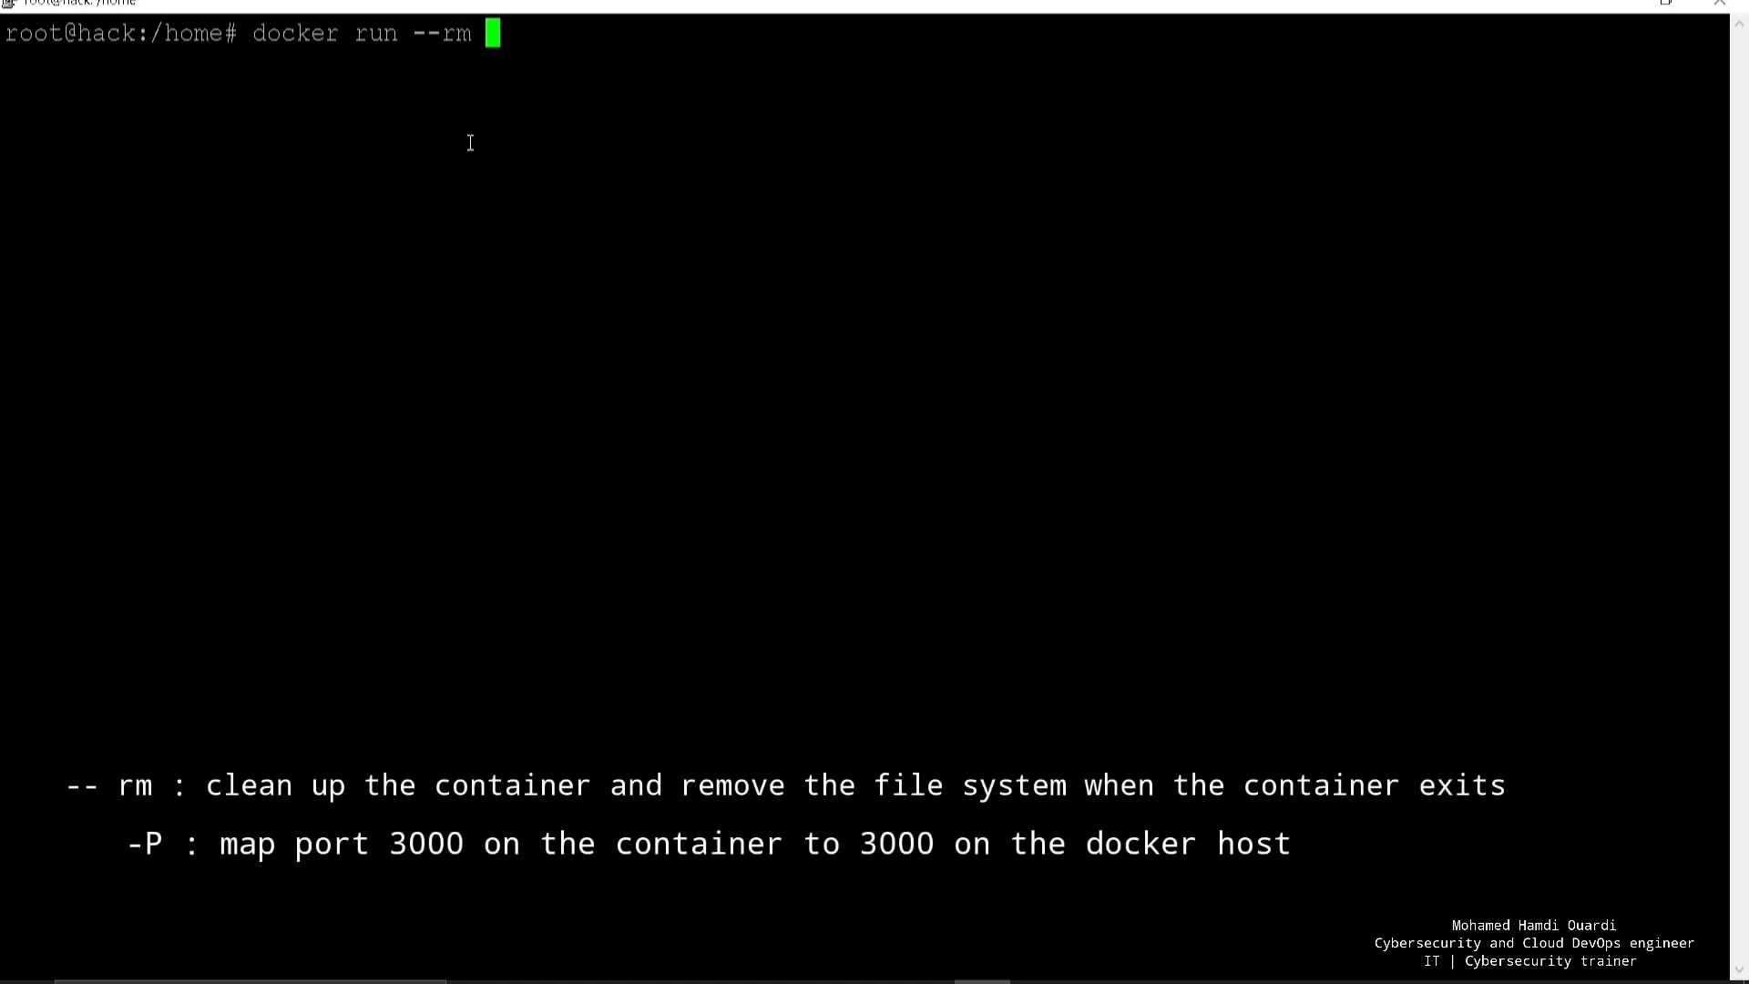
{"action": "type", "text": "-p 3000"}
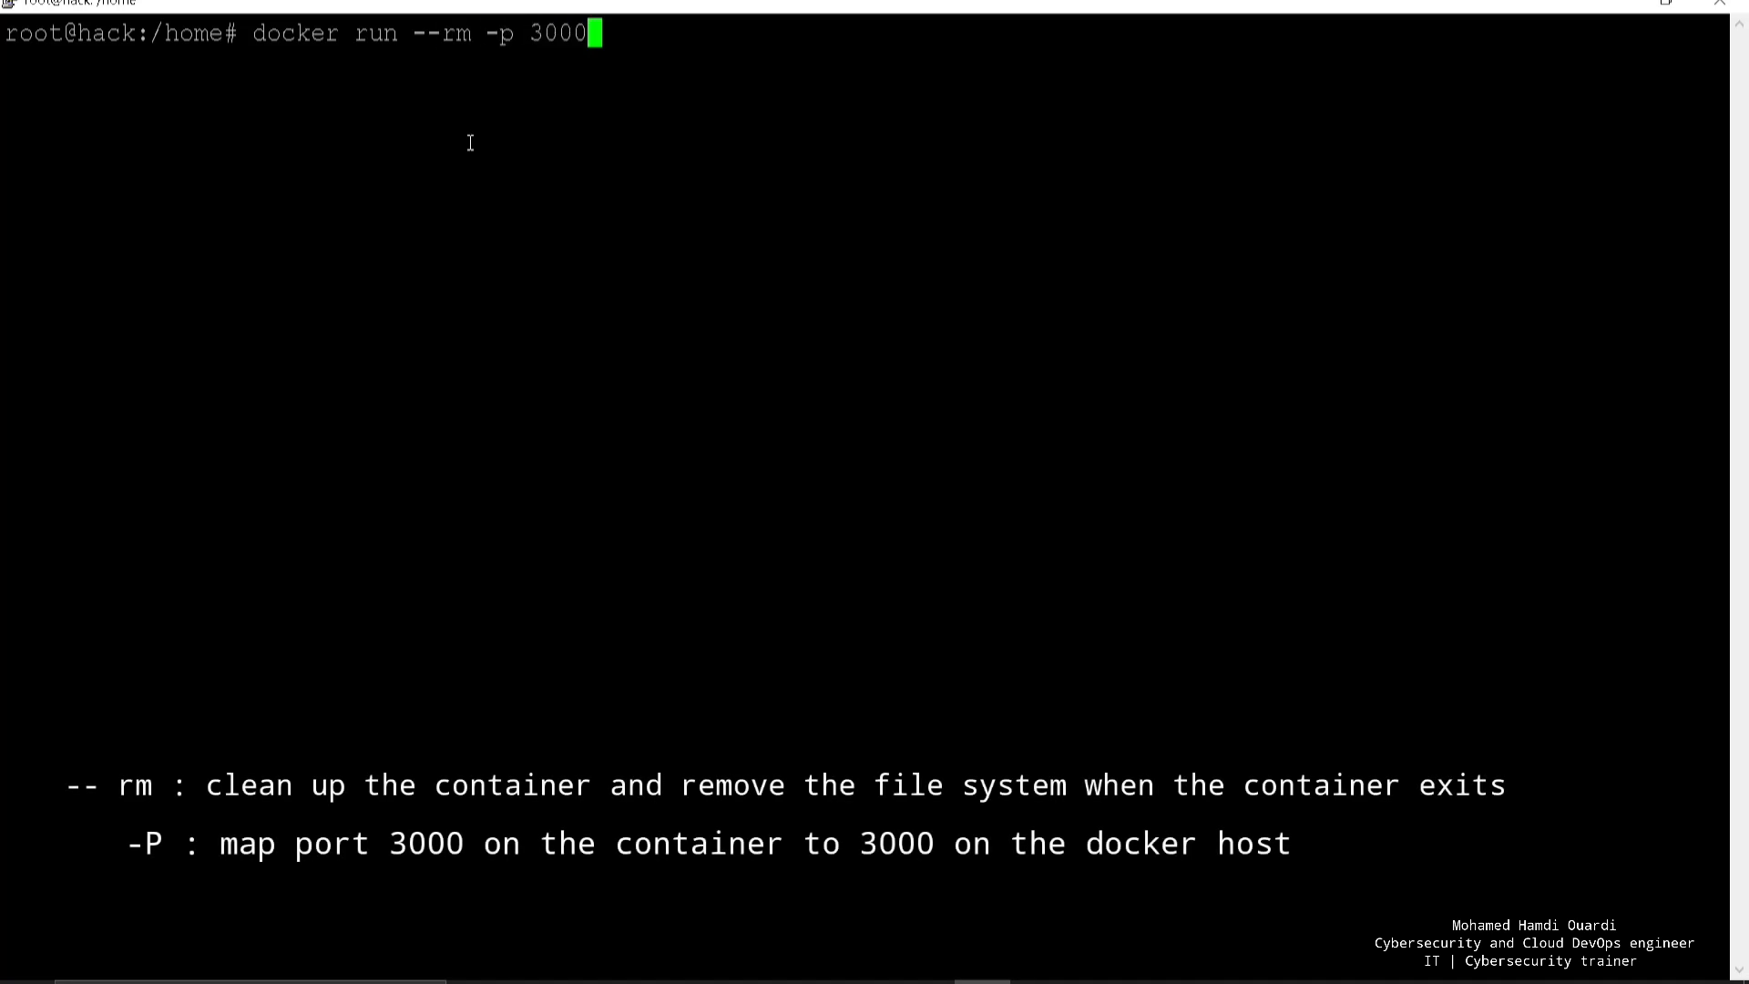
{"action": "type", "text": ":3"}
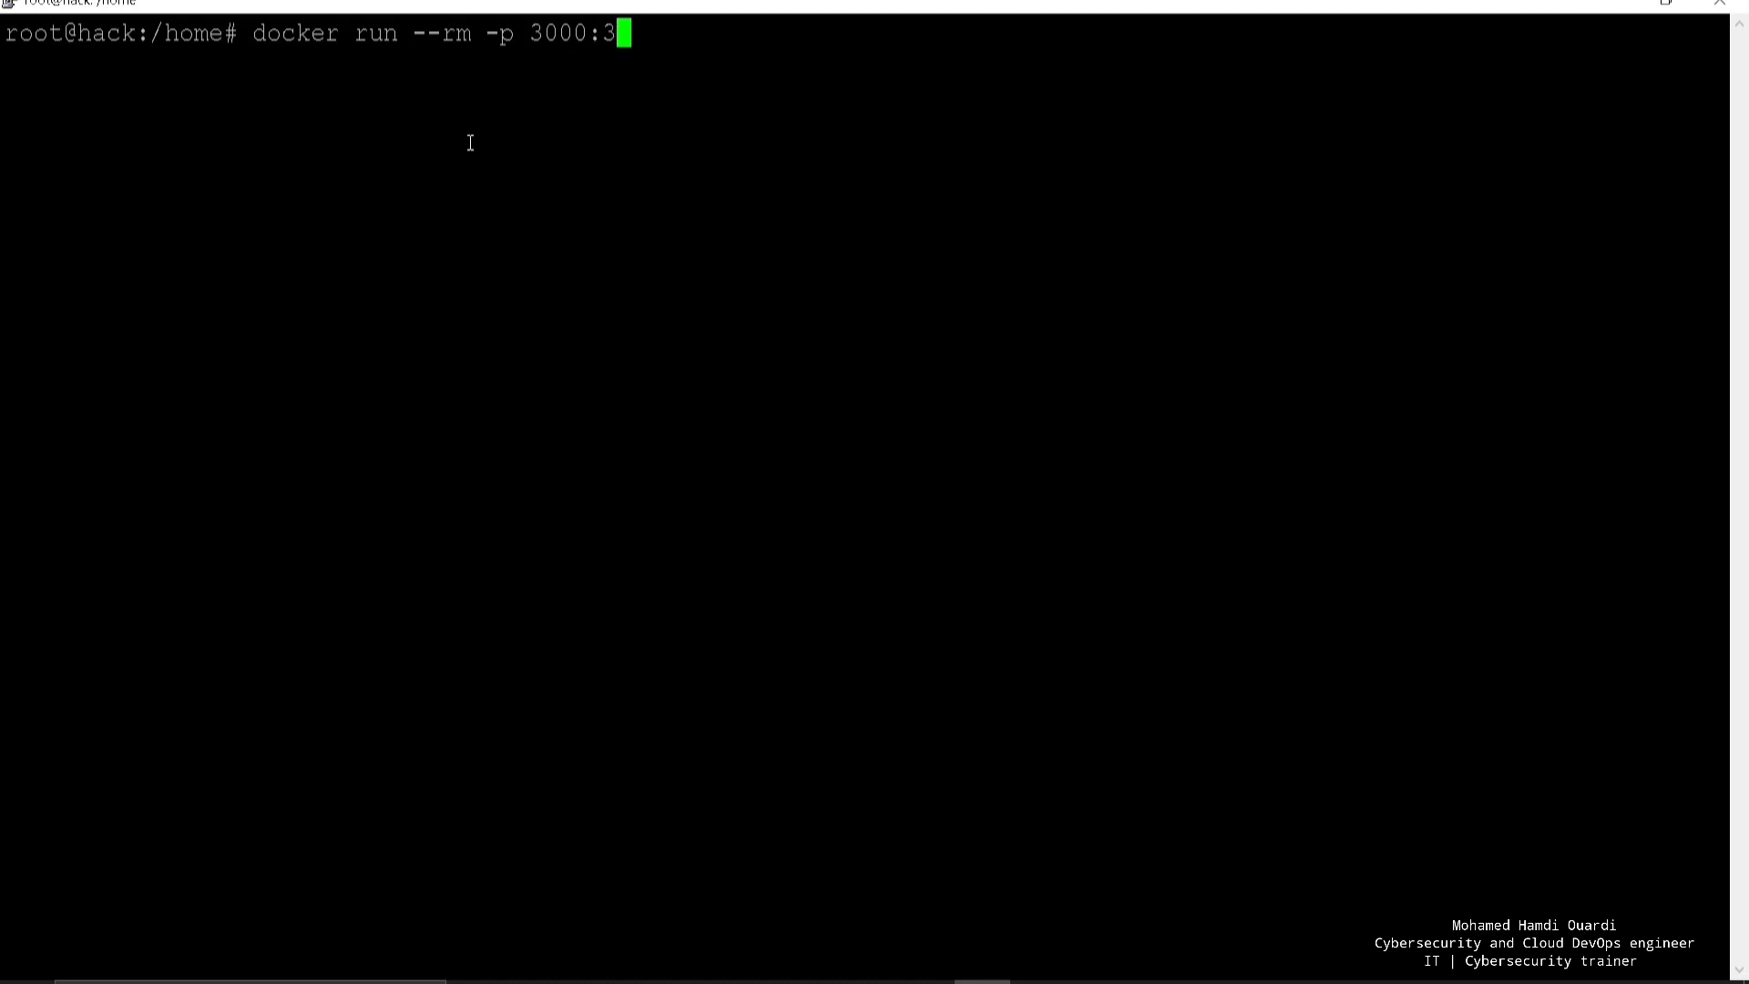
{"action": "type", "text": "000"}
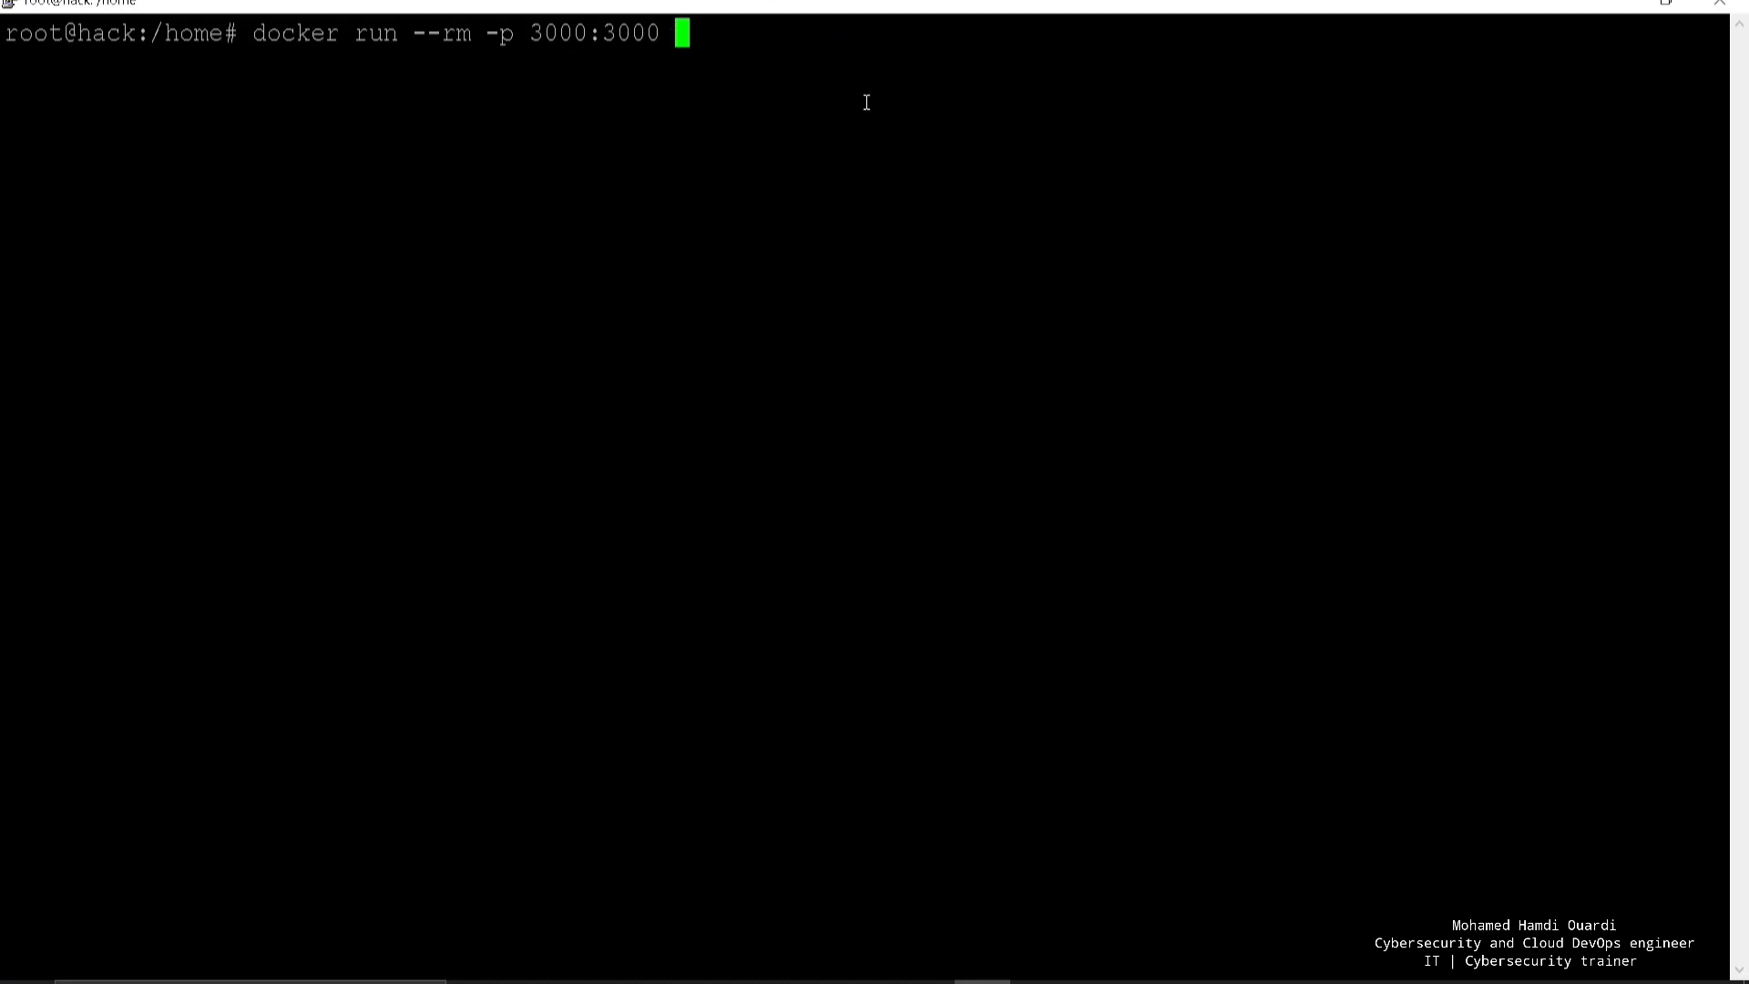
{"action": "type", "text": "bkimminich/juice-shop"}
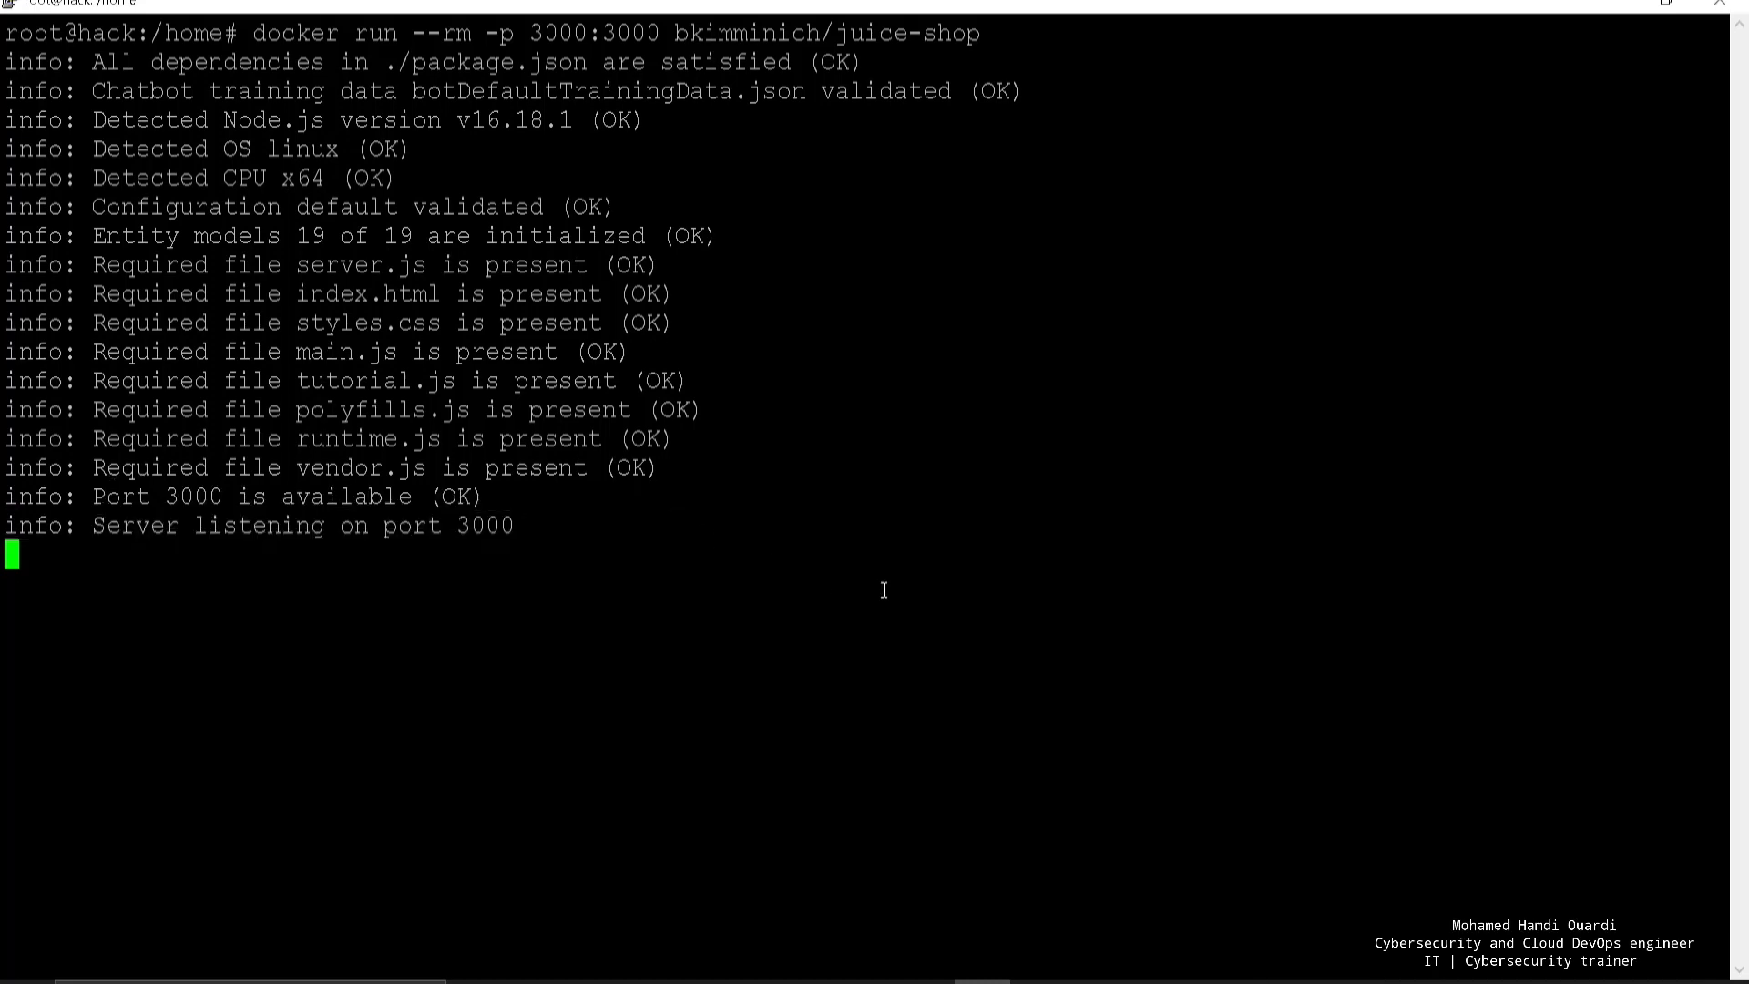
{"action": "mouse_move", "coordinate": [727, 823]}
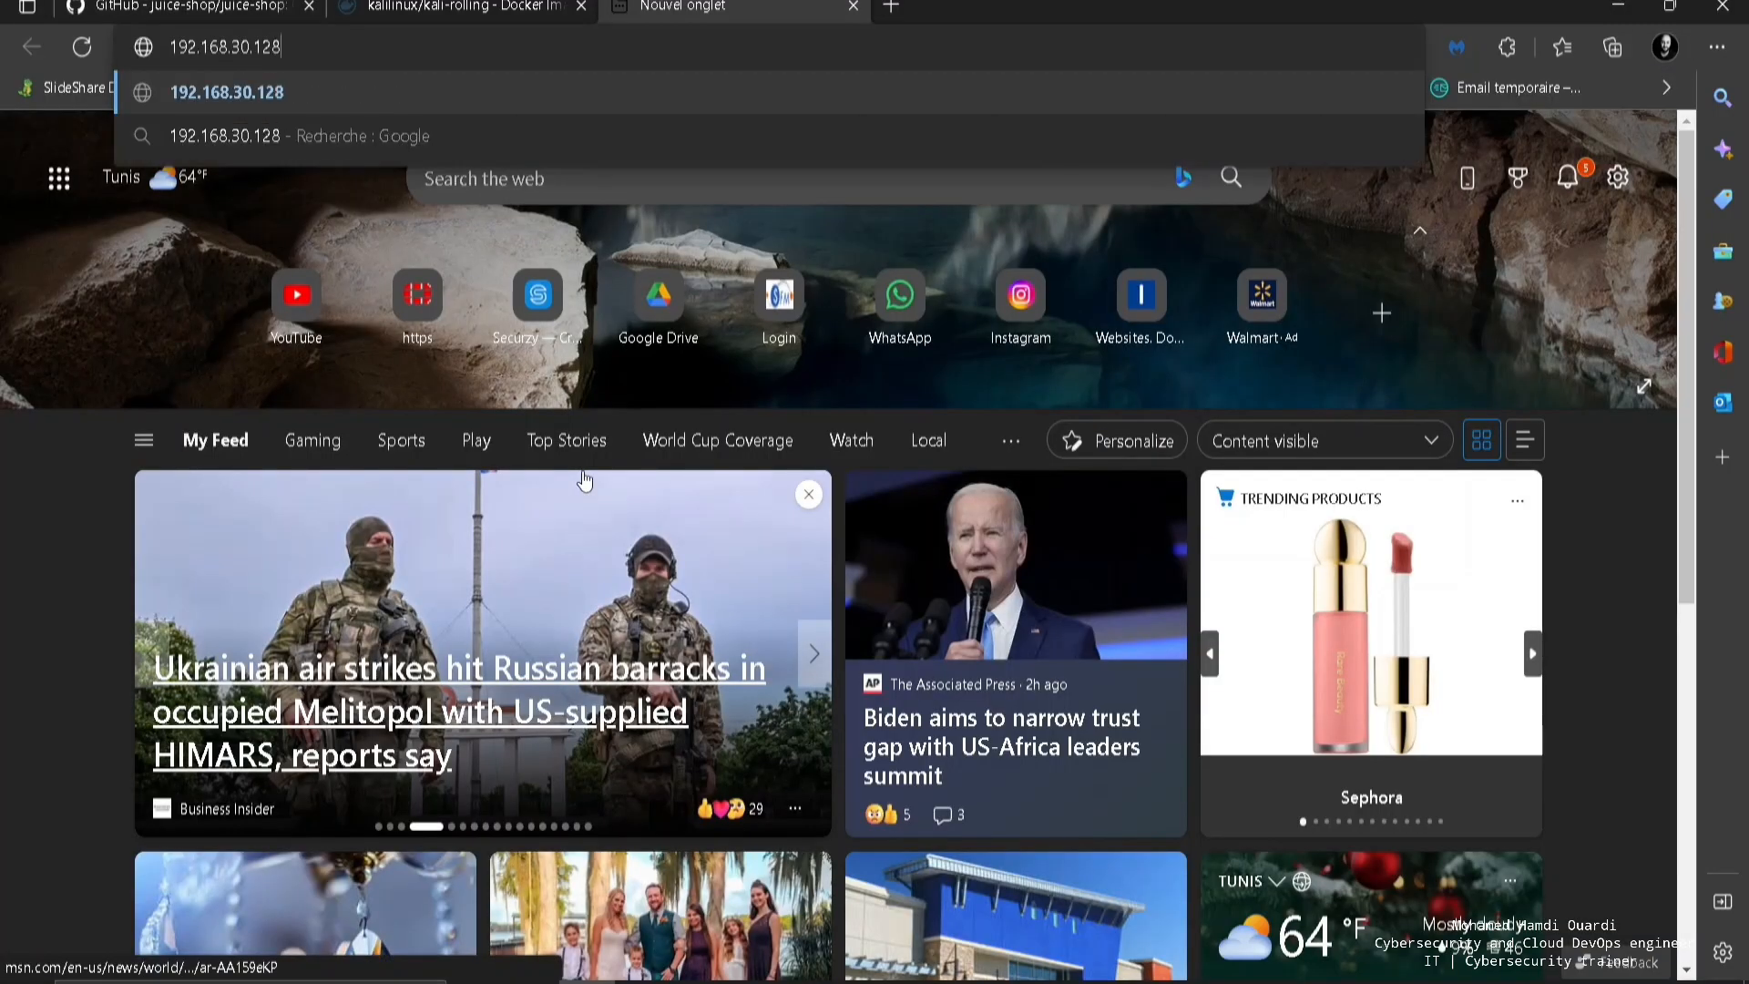
Step: Load Juice Shop at 192.168.30.128:3000, dismiss the welcome dialog and browse products
{"action": "type", "text": ":3000/#/"}
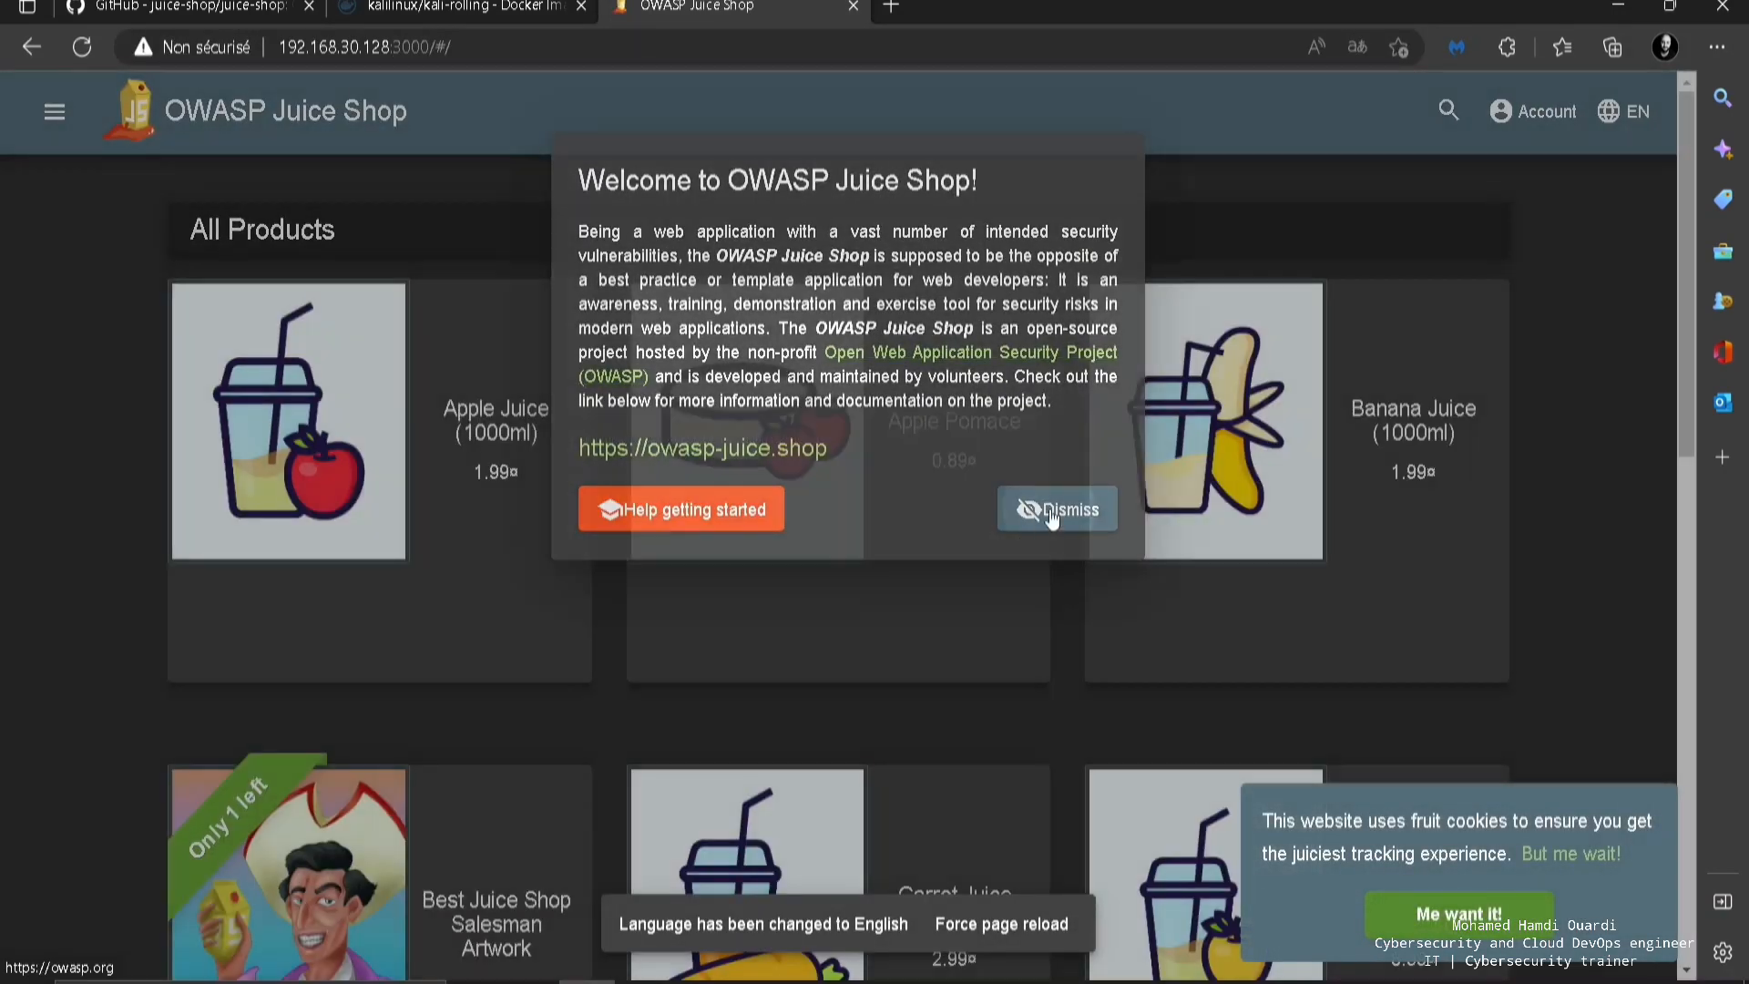
{"action": "left_click", "coordinate": [1055, 508]}
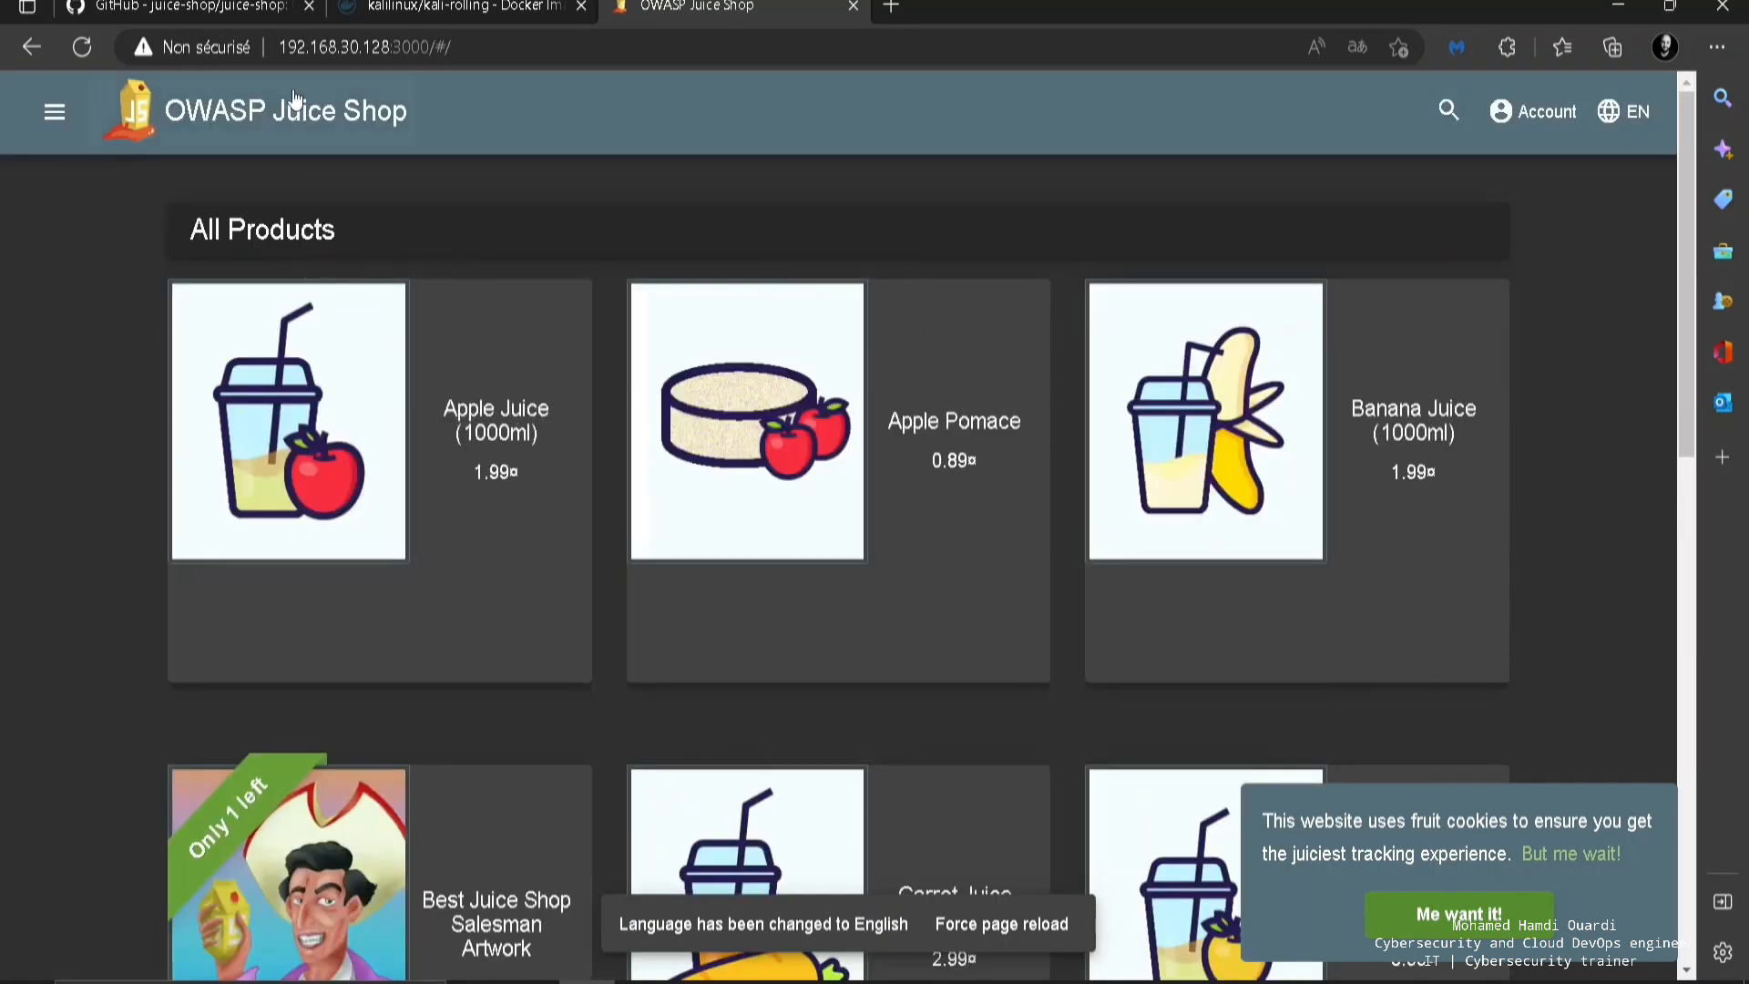
{"action": "scroll", "scroll_direction": "down", "scroll_amount": 3}
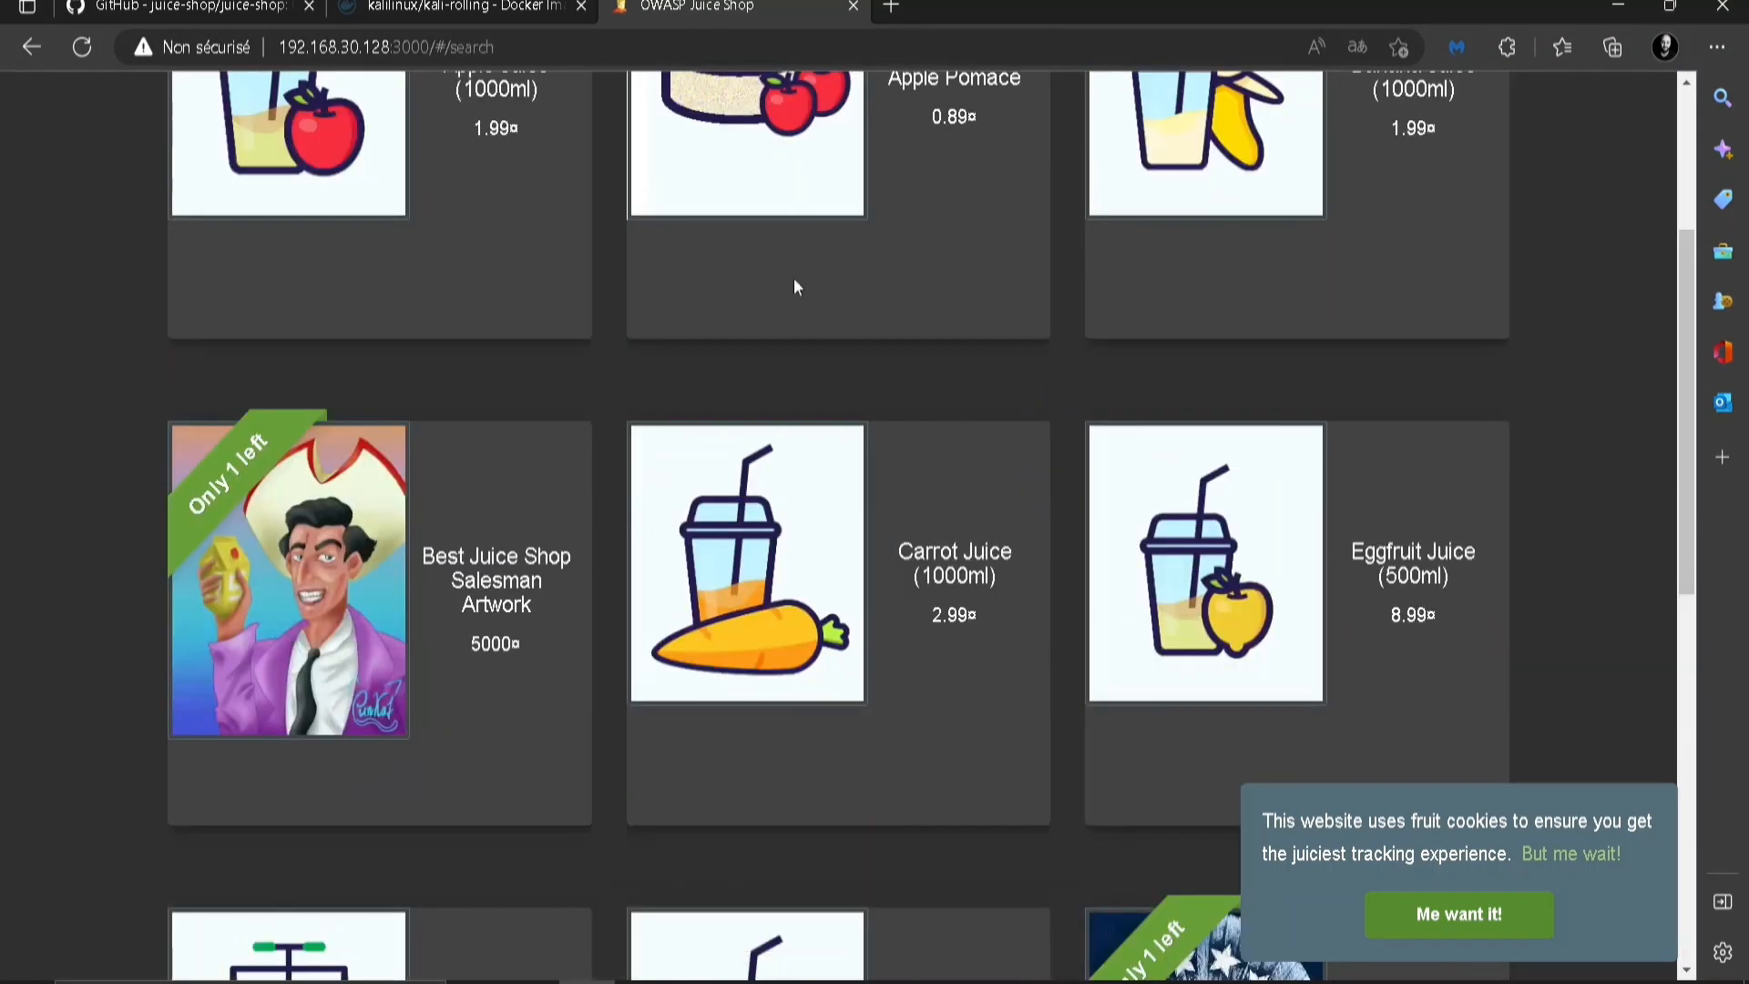